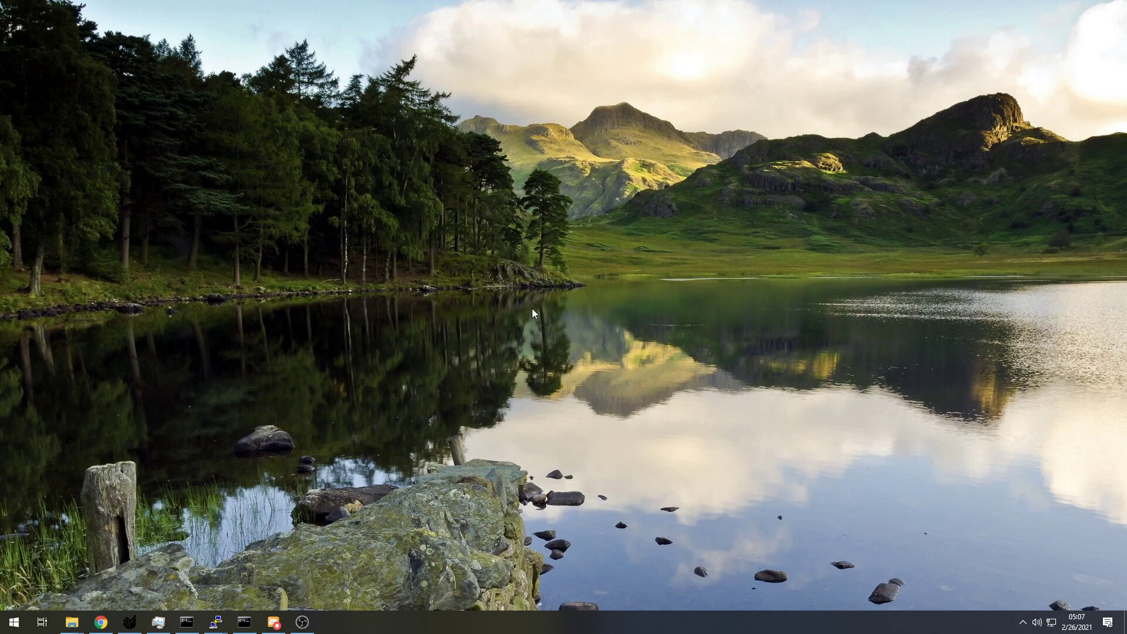
Step: Restore the Chrome window showing the PCem website's changelog from the taskbar
left_click(100, 622)
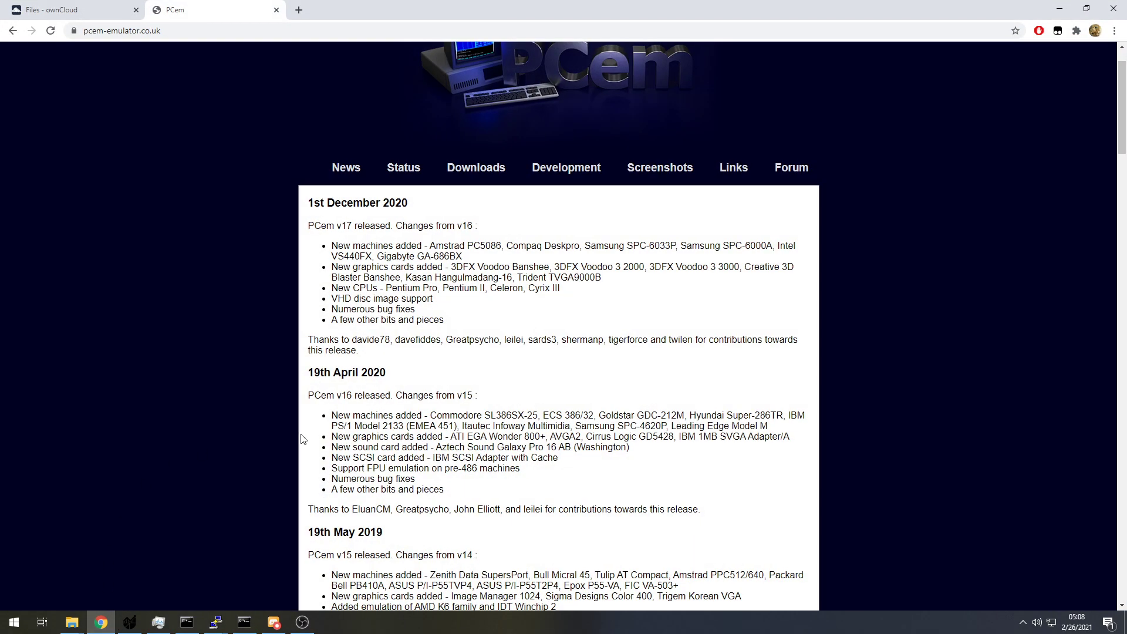
Step: Highlight 'VHD disc image support' in the v17 notes and scroll through older releases
double_click(339, 298)
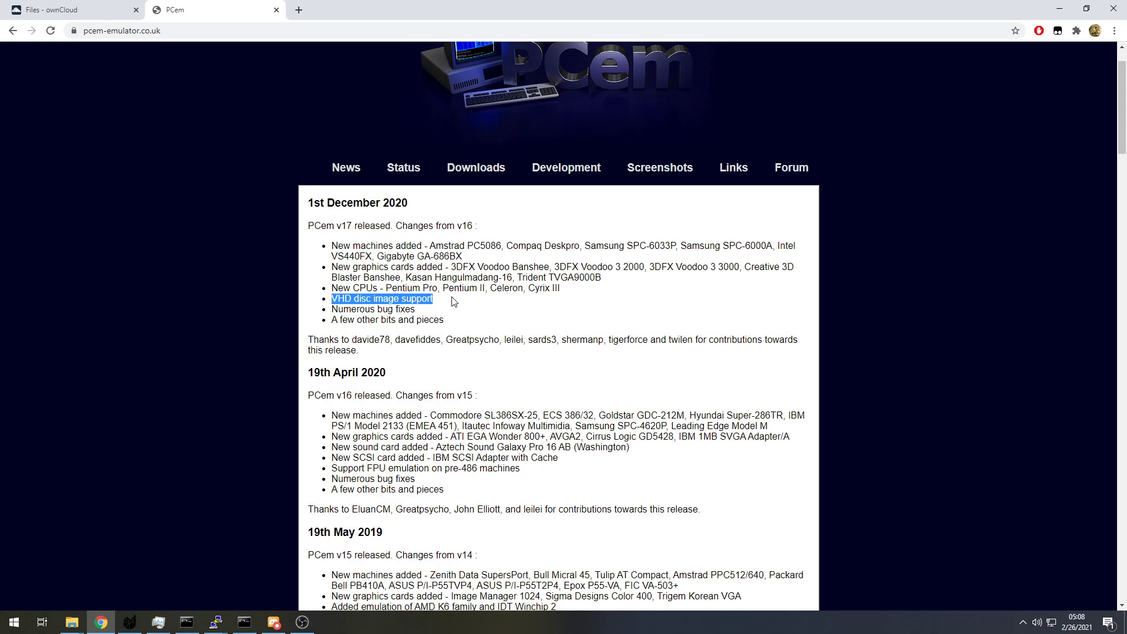
mouse_move(516, 306)
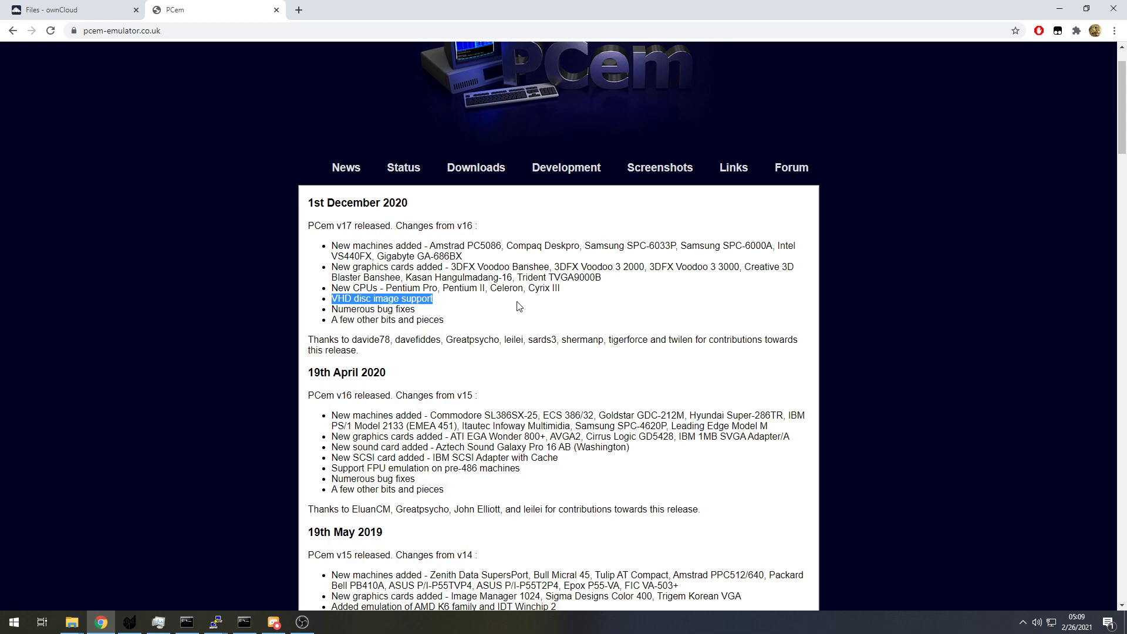
mouse_move(506, 313)
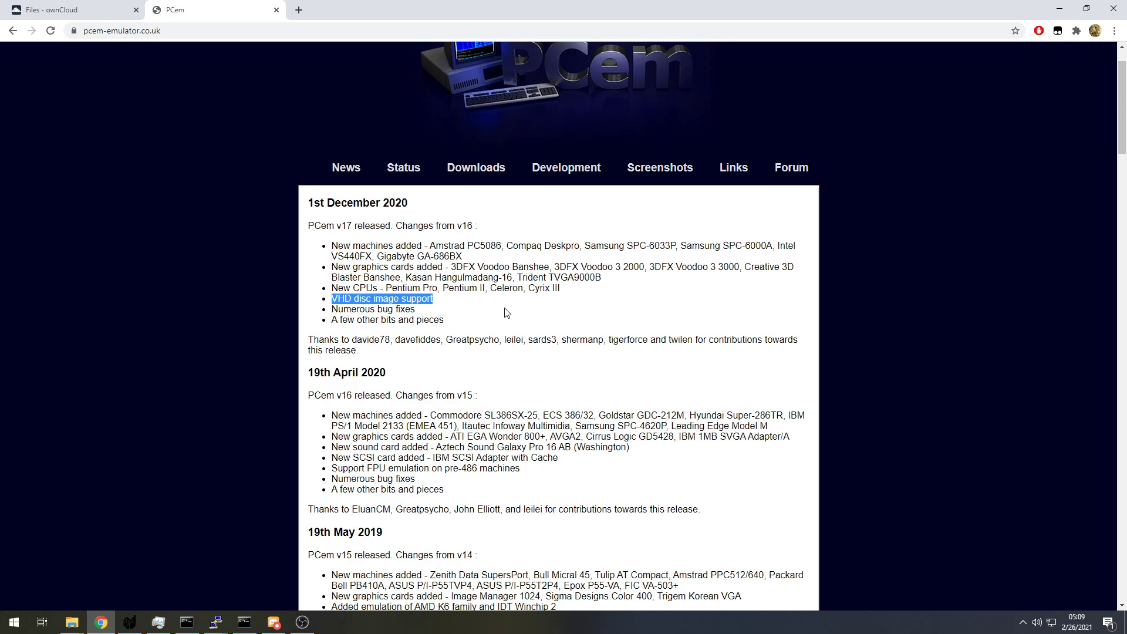
mouse_move(434, 310)
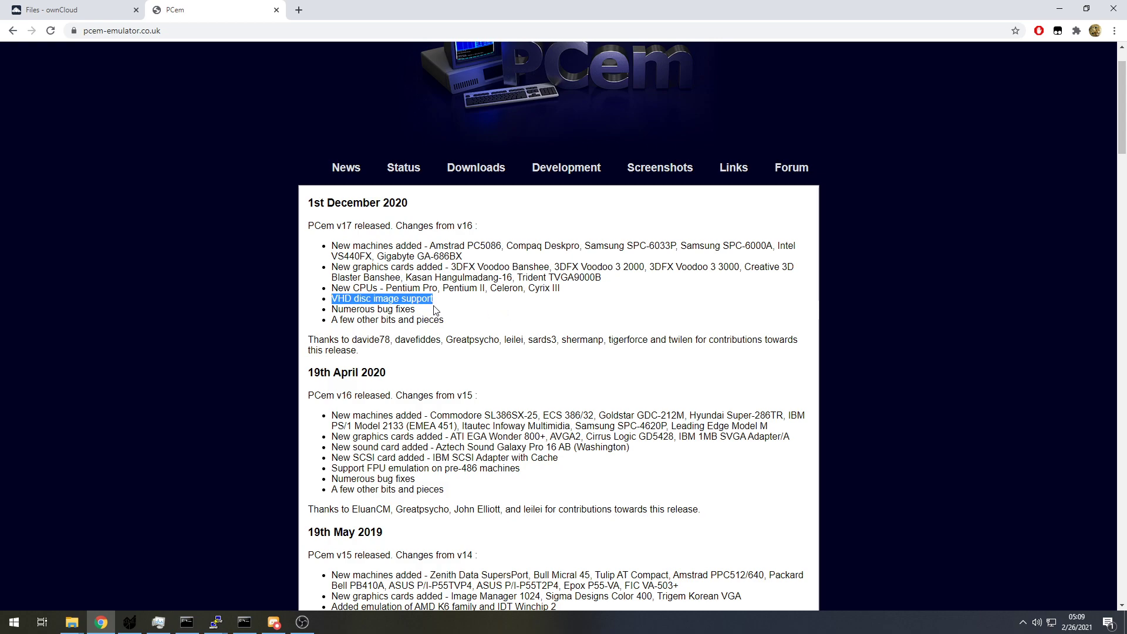
scroll("down", 3)
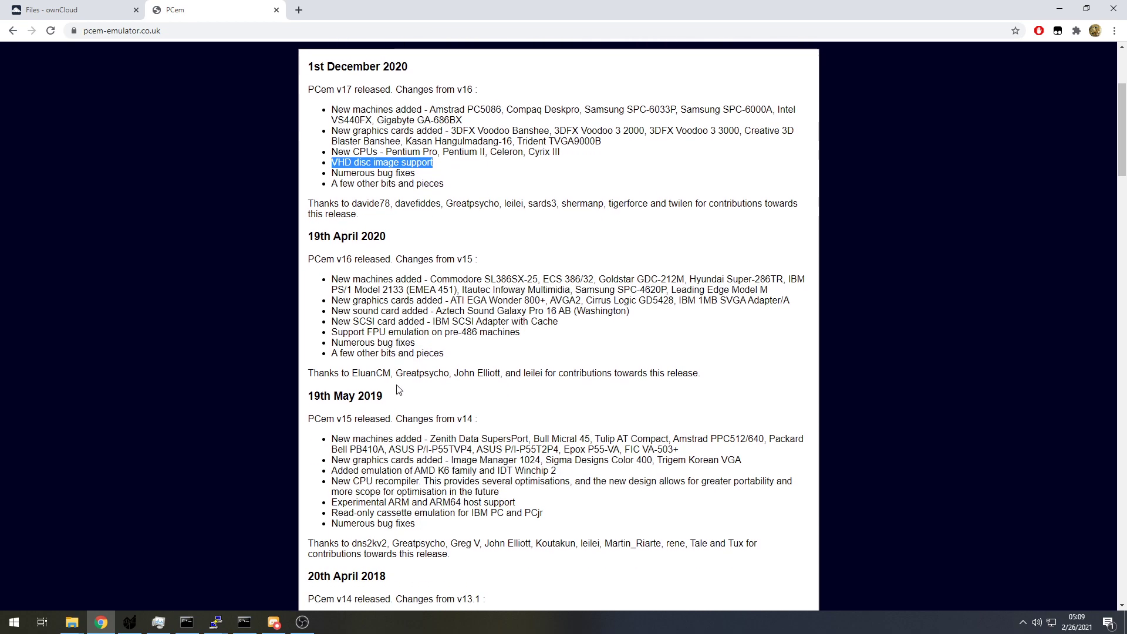
scroll("down", 3)
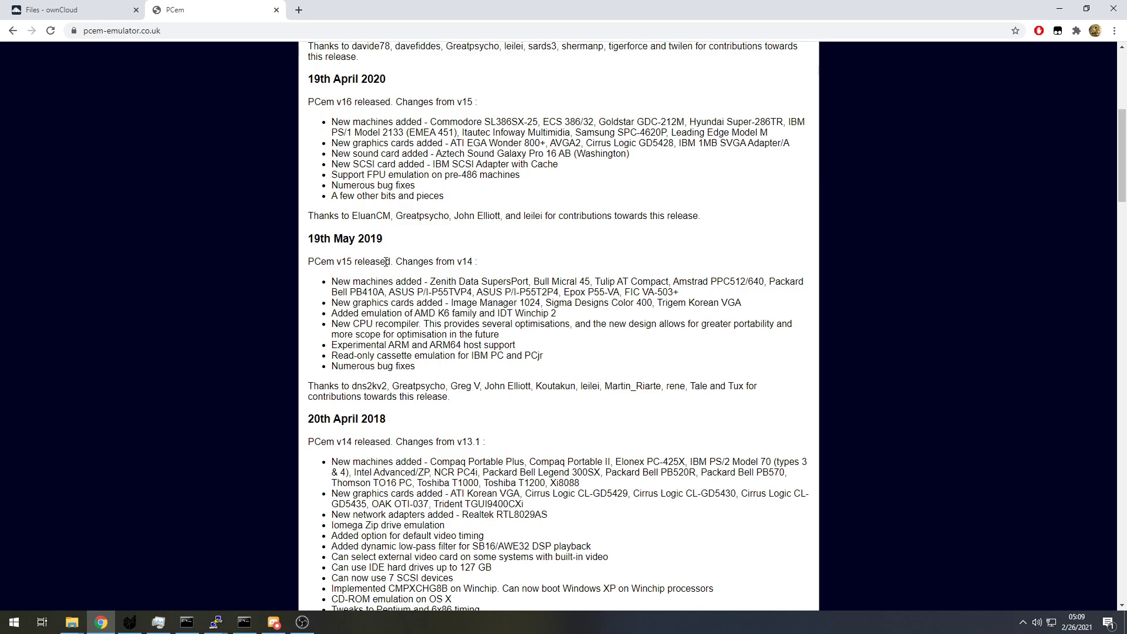
scroll("up", 3)
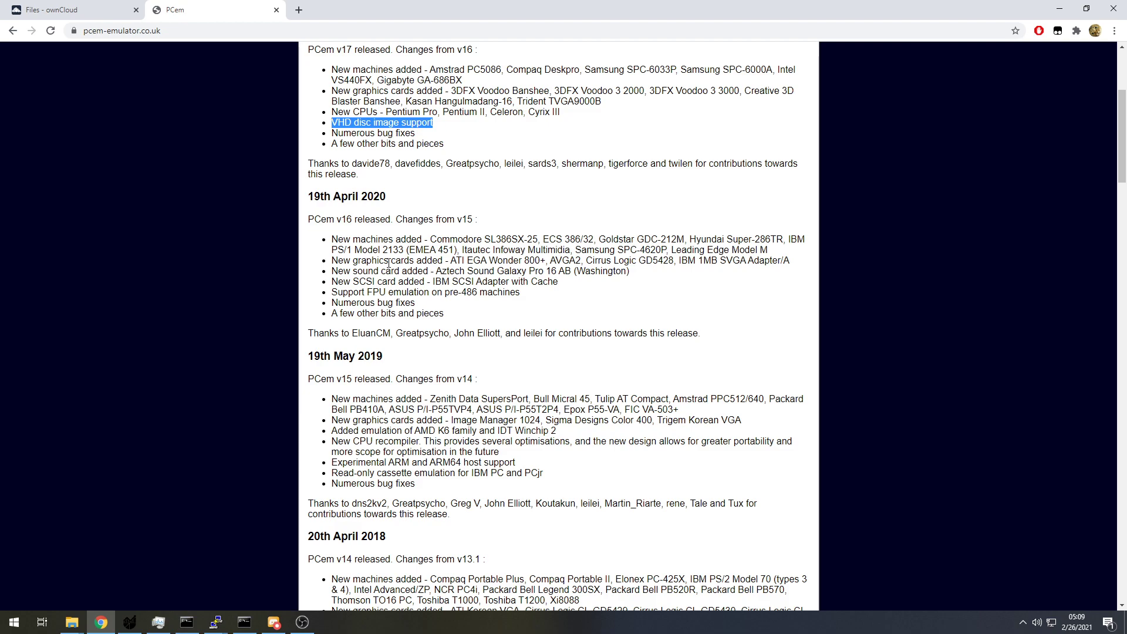
mouse_move(71, 622)
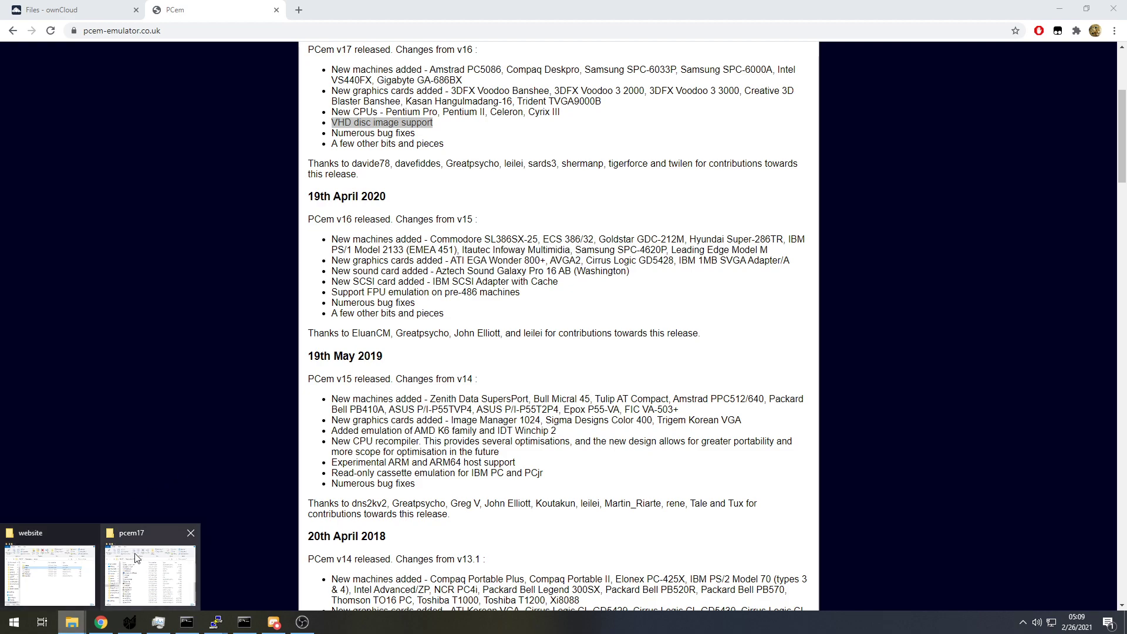
Step: Bring the pcem17 folder forward and launch PCem.exe
left_click(149, 571)
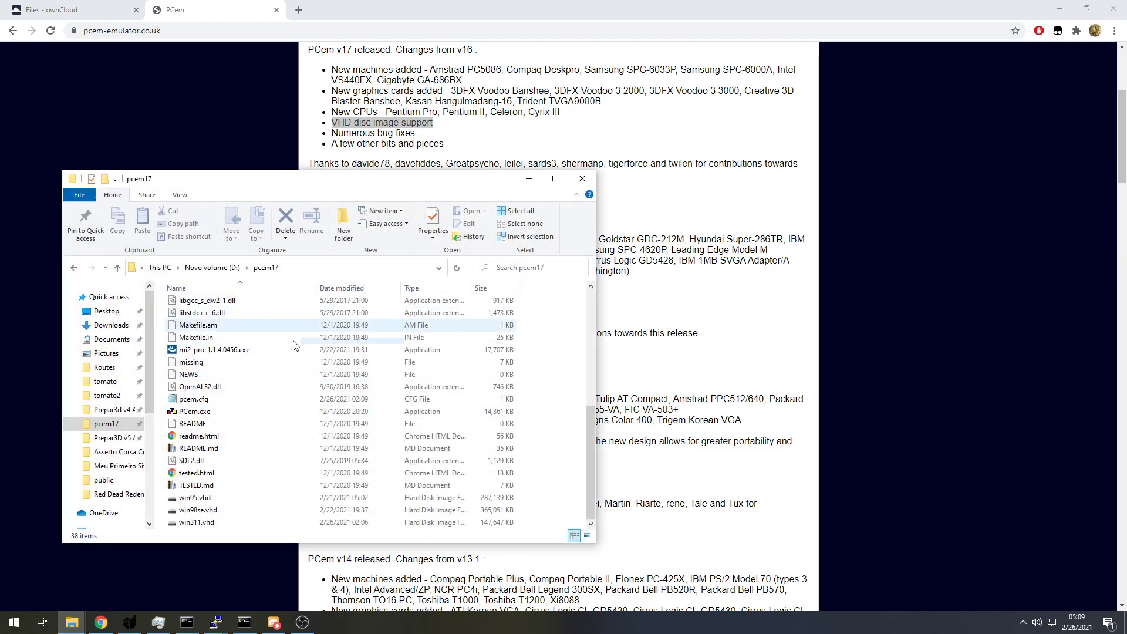
mouse_move(286, 375)
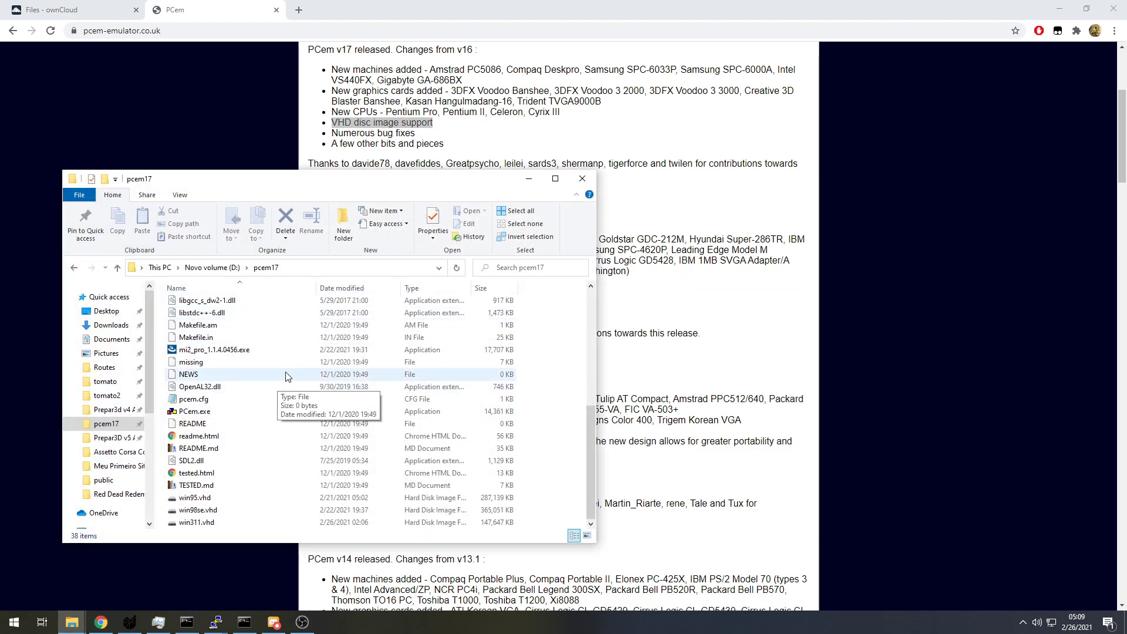
mouse_move(212, 435)
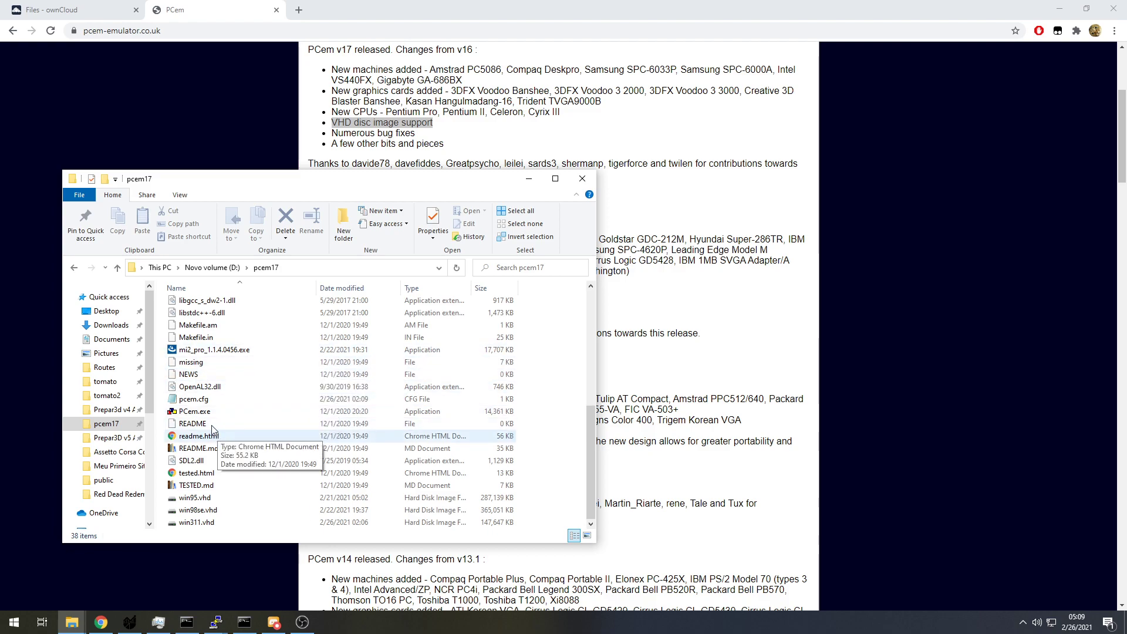
left_click(194, 410)
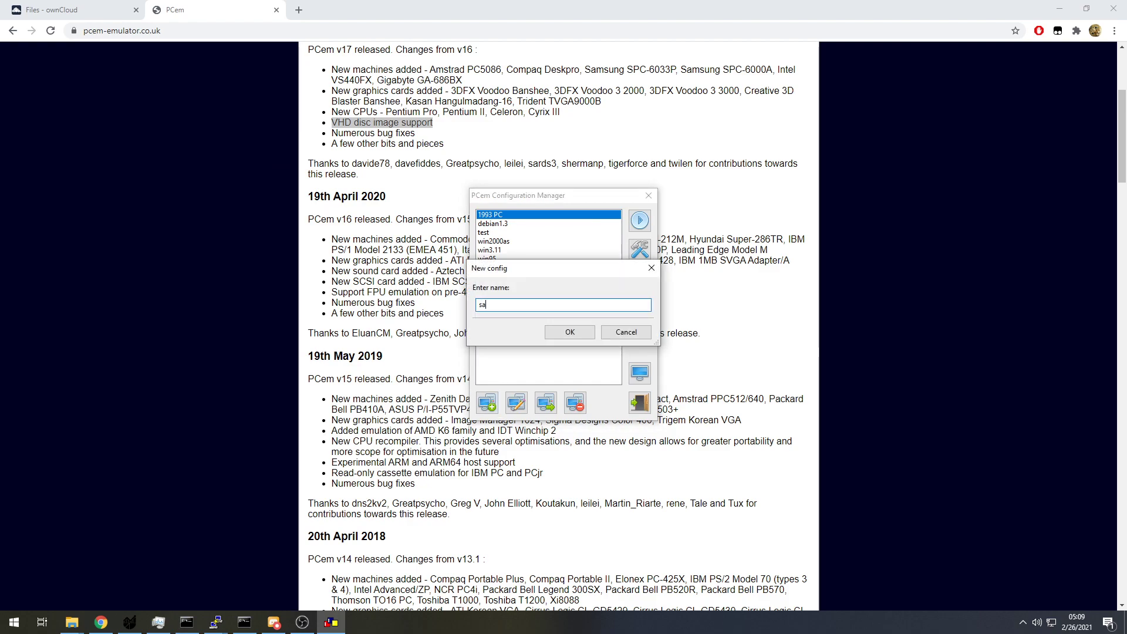
Step: Confirm the new configuration and choose the [Slot 1] Gigabyte GA-686BX machine
left_click(625, 333)
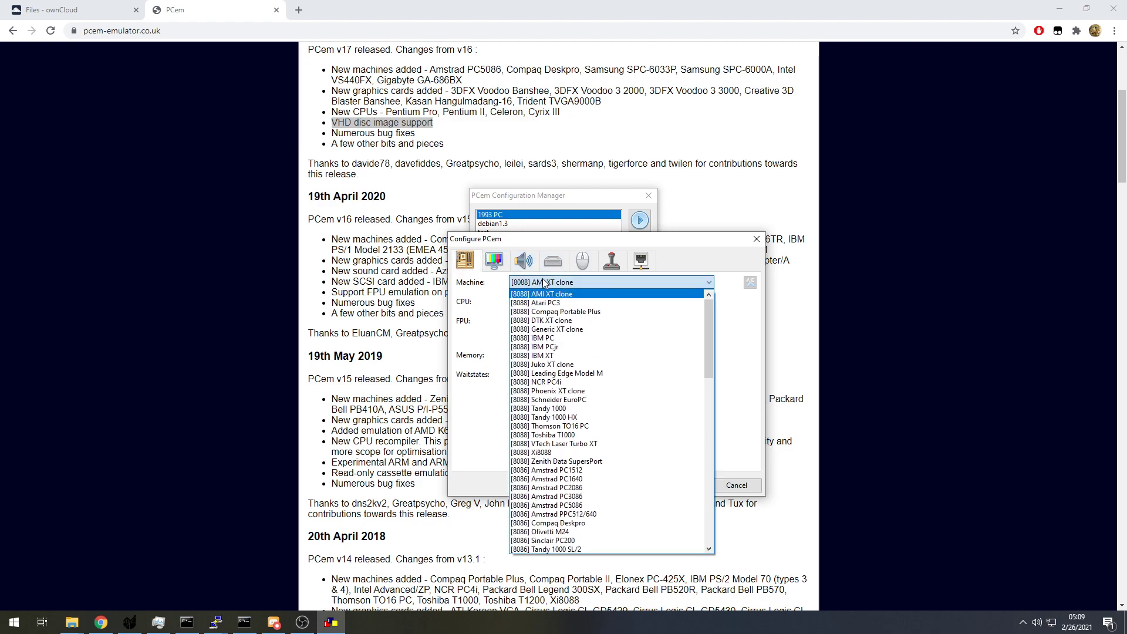
scroll("down", 3)
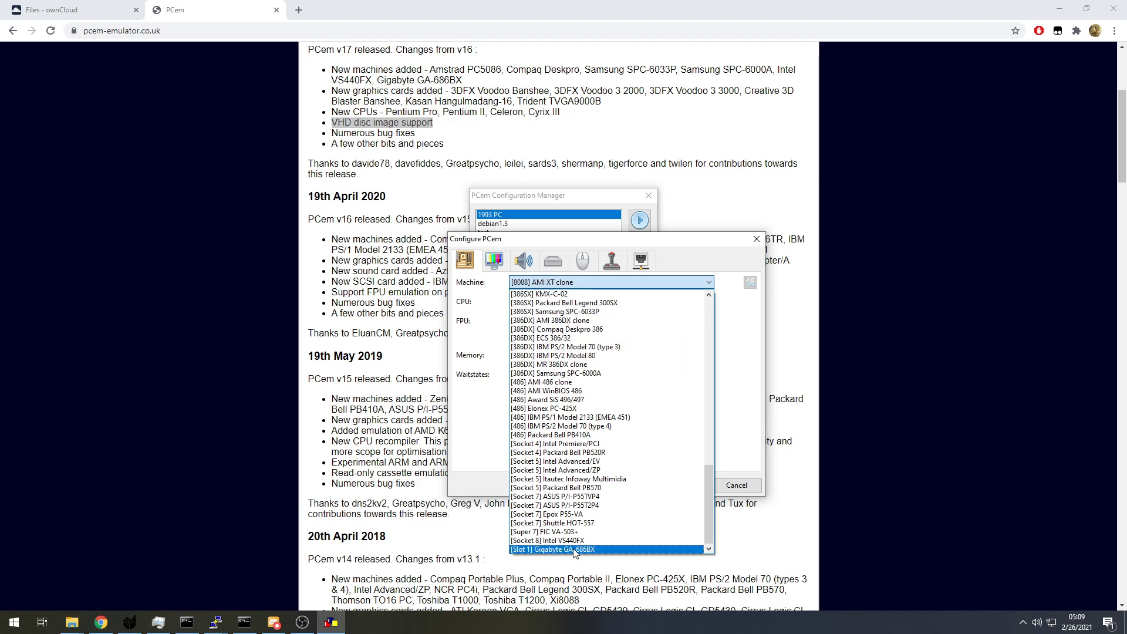
left_click(553, 550)
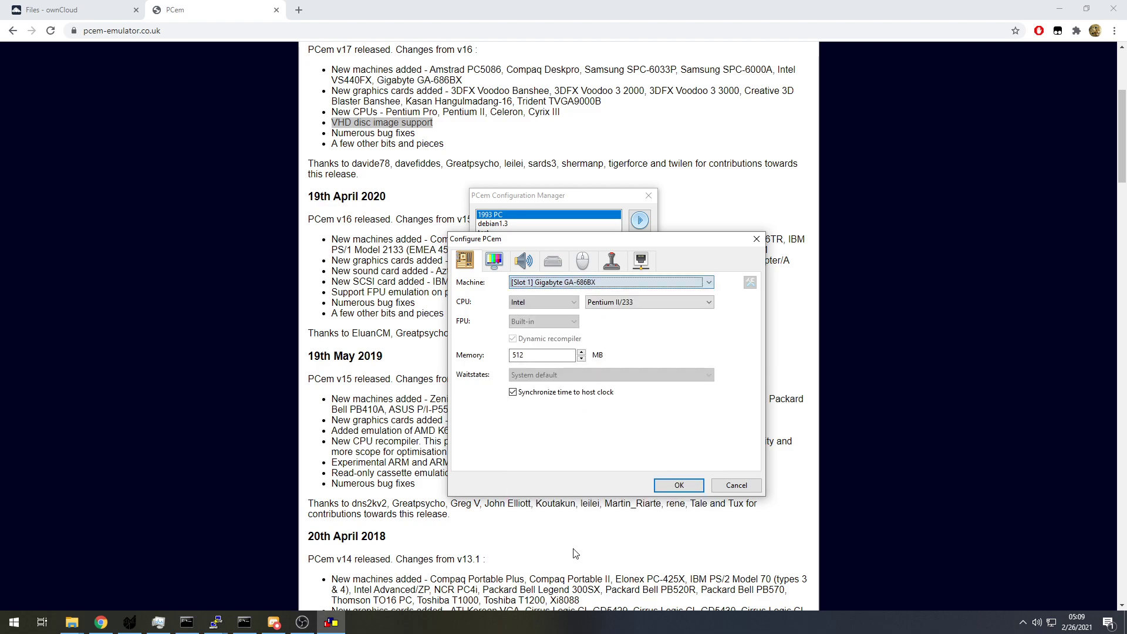
left_click(711, 302)
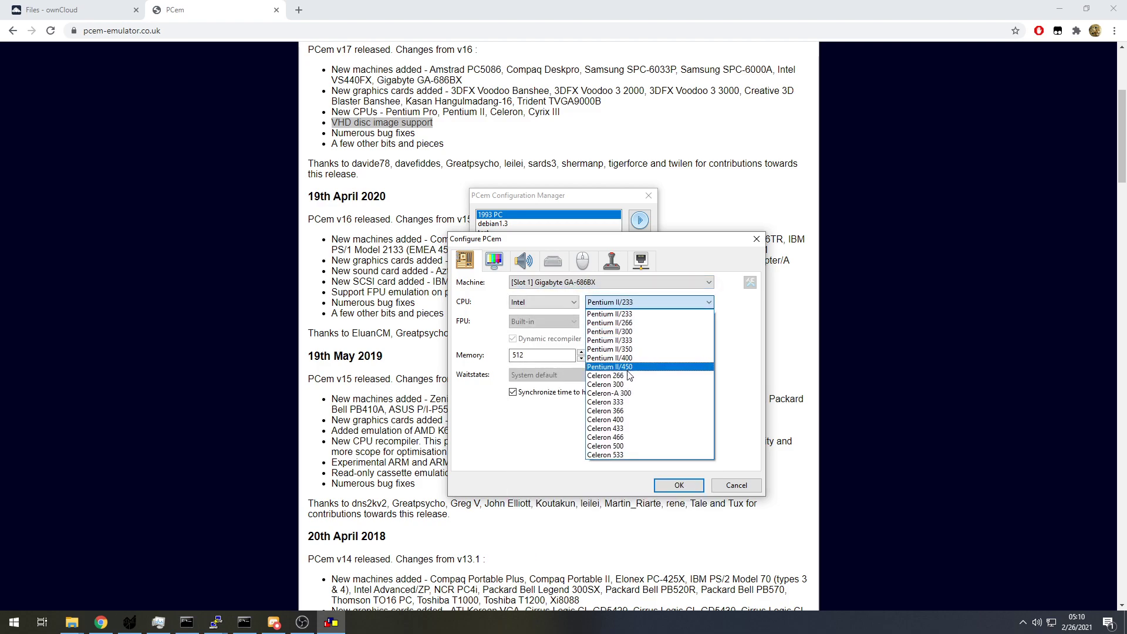
mouse_move(635, 372)
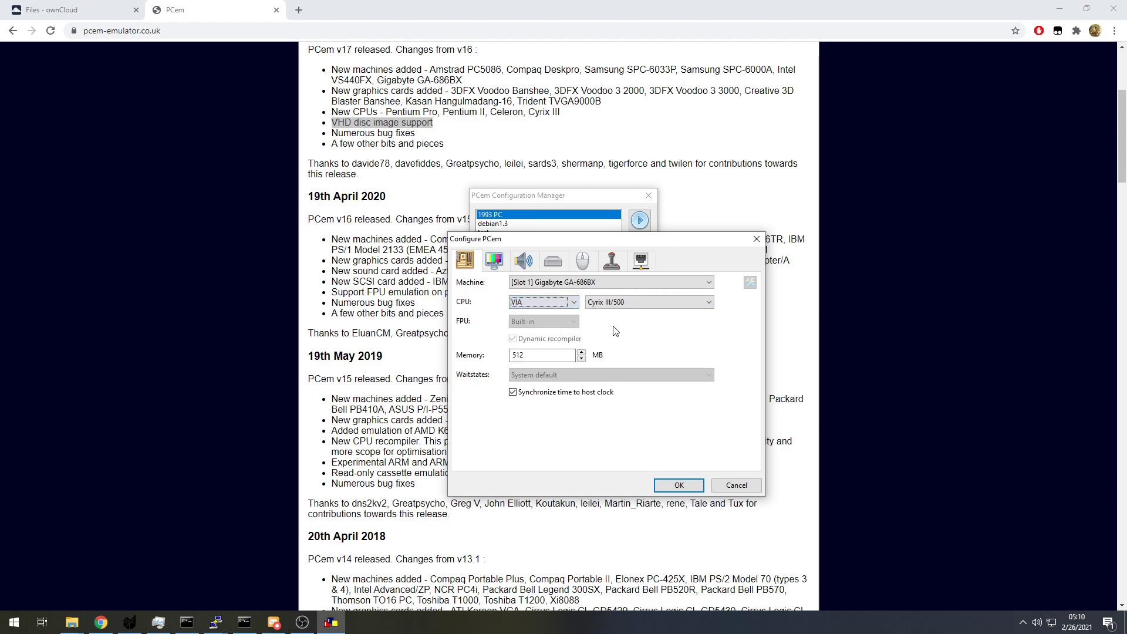
left_click(708, 302)
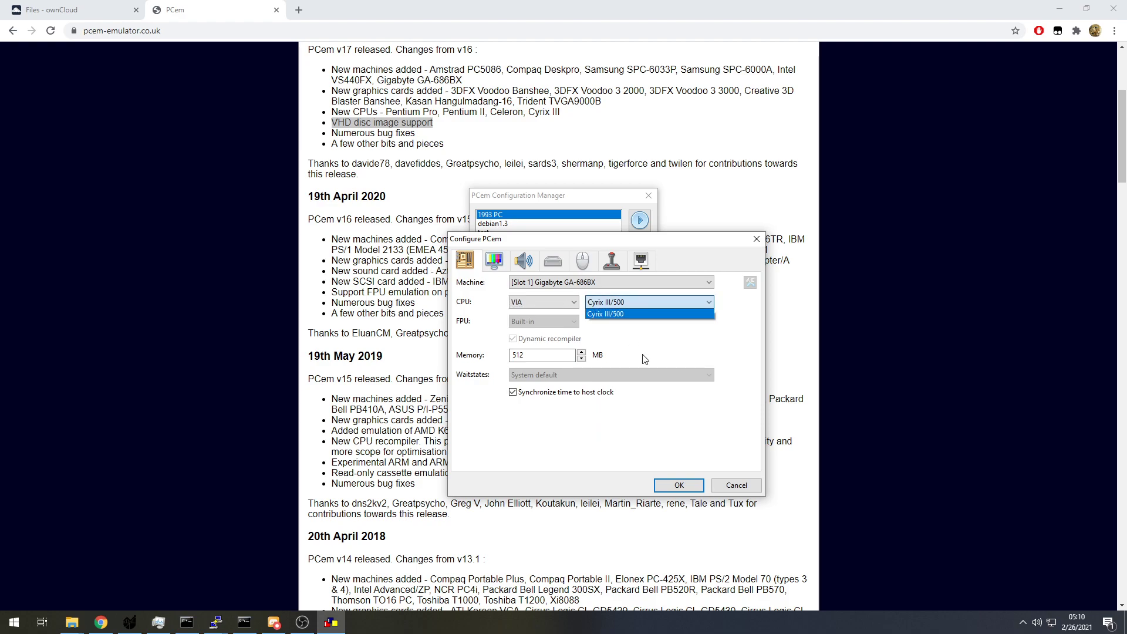
left_click(646, 301)
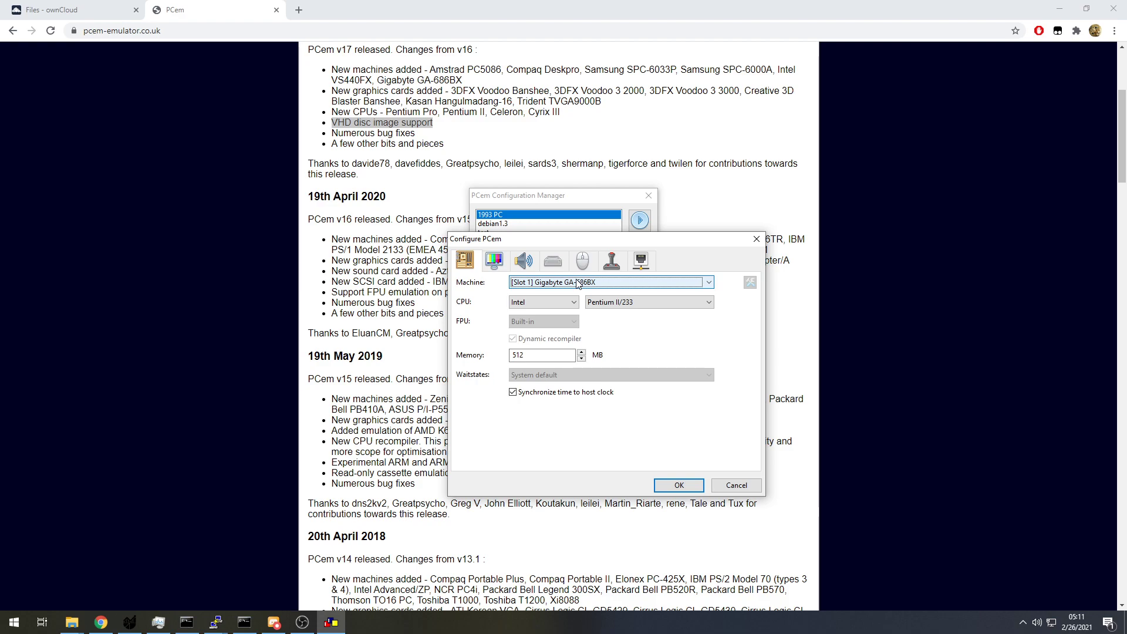
mouse_move(583, 260)
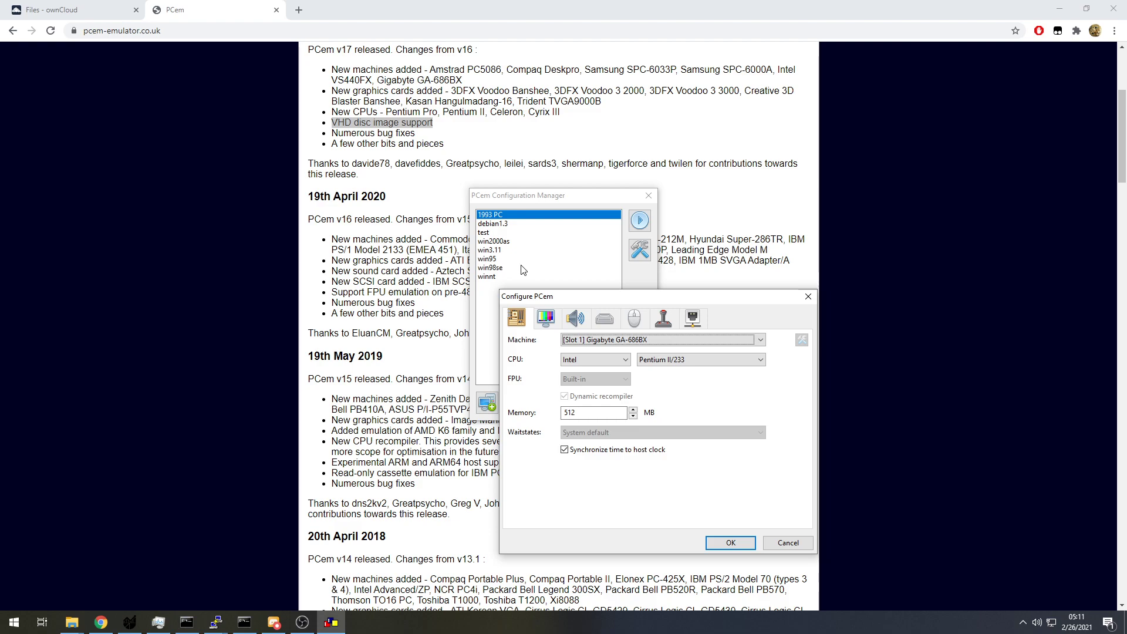
Step: Show the drive settings: IDE hard disk, 2.88M floppies, PCemCD 24X
left_click(605, 318)
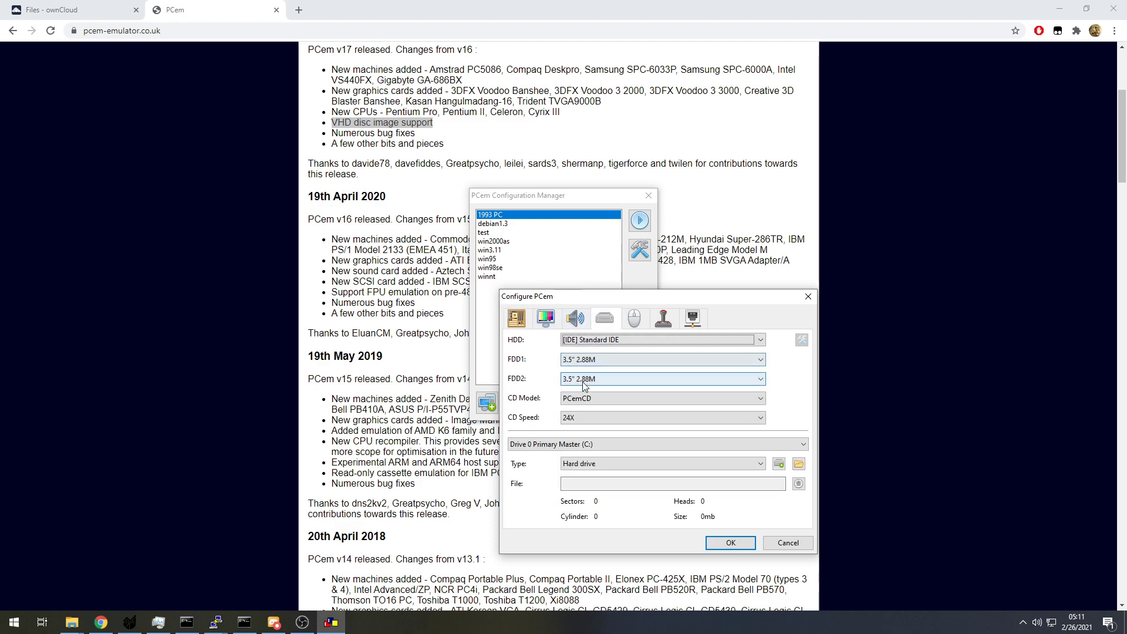
Step: Open New Hard Disc, list Raw and fixed/dynamic/differencing VHD formats, keep Raw
left_click(778, 463)
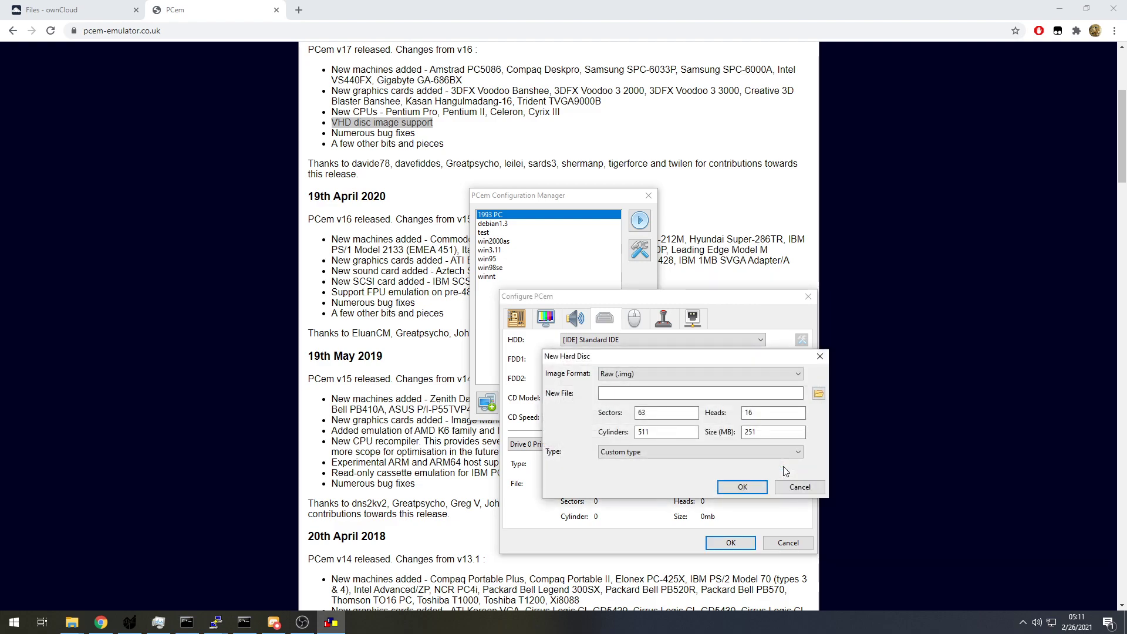
left_click(766, 374)
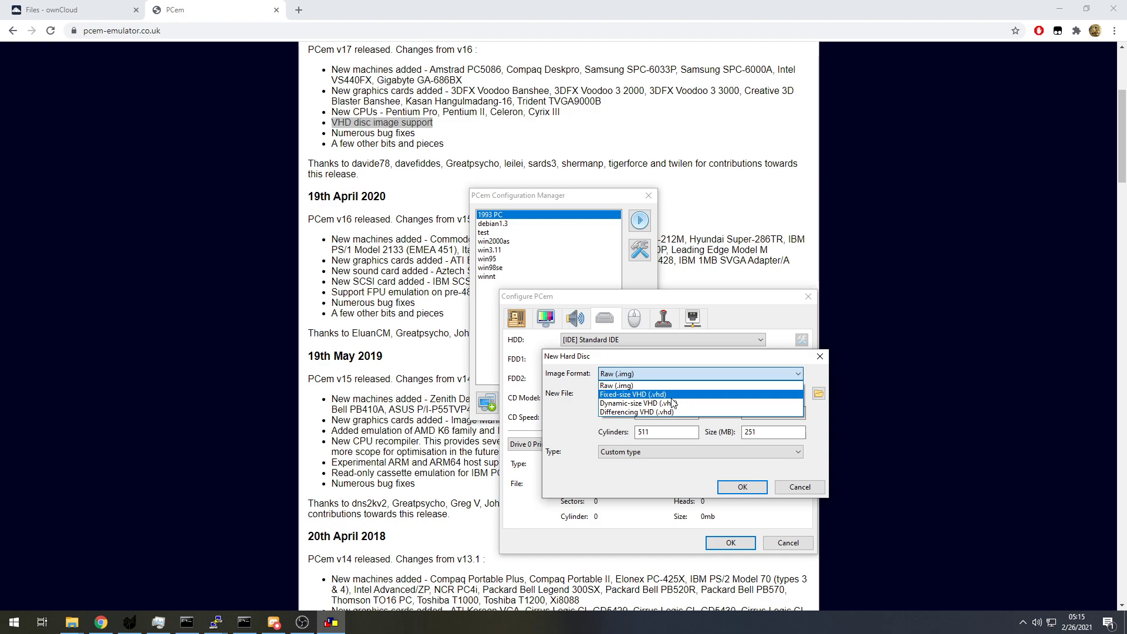
mouse_move(638, 412)
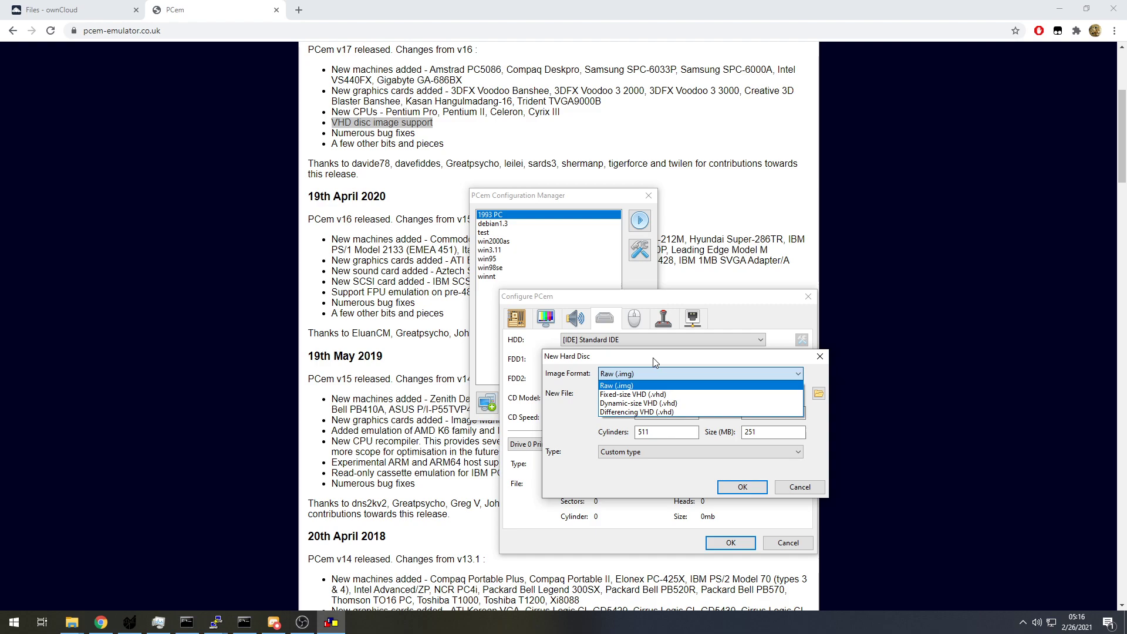
left_click(617, 384)
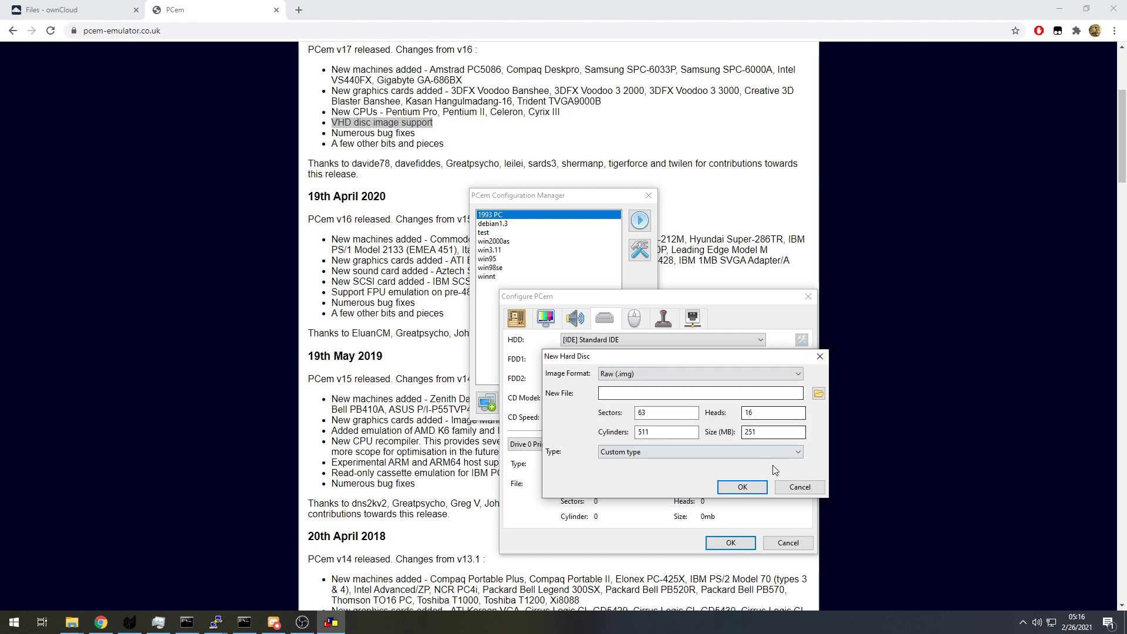
Step: Cancel the New Hard Disc window and the Configure PCem dialog
left_click(798, 486)
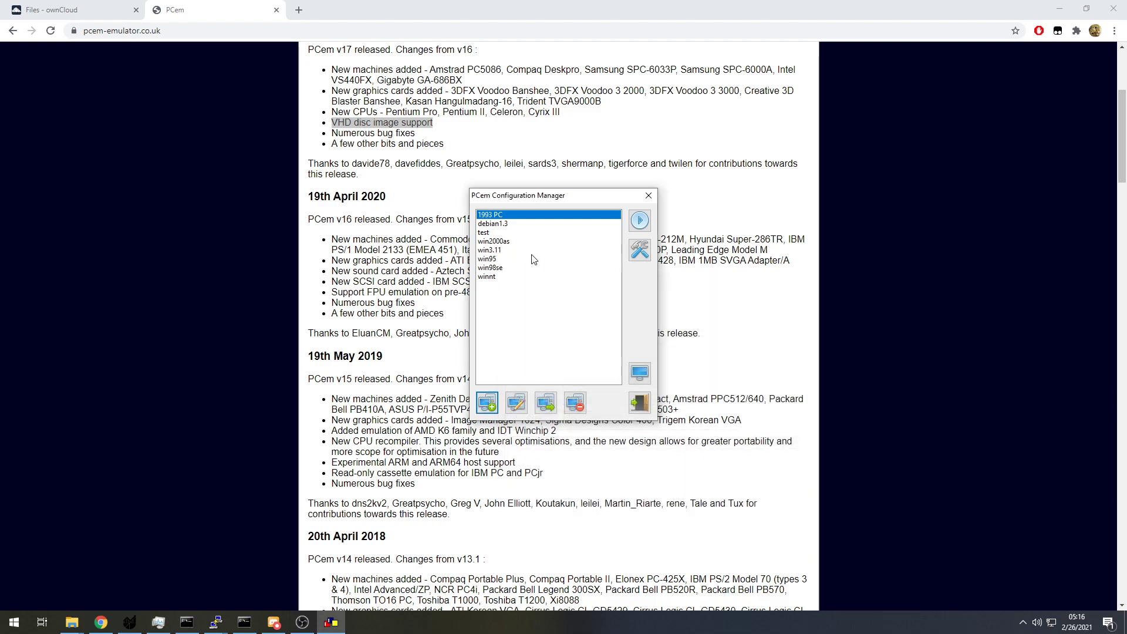
left_click(638, 220)
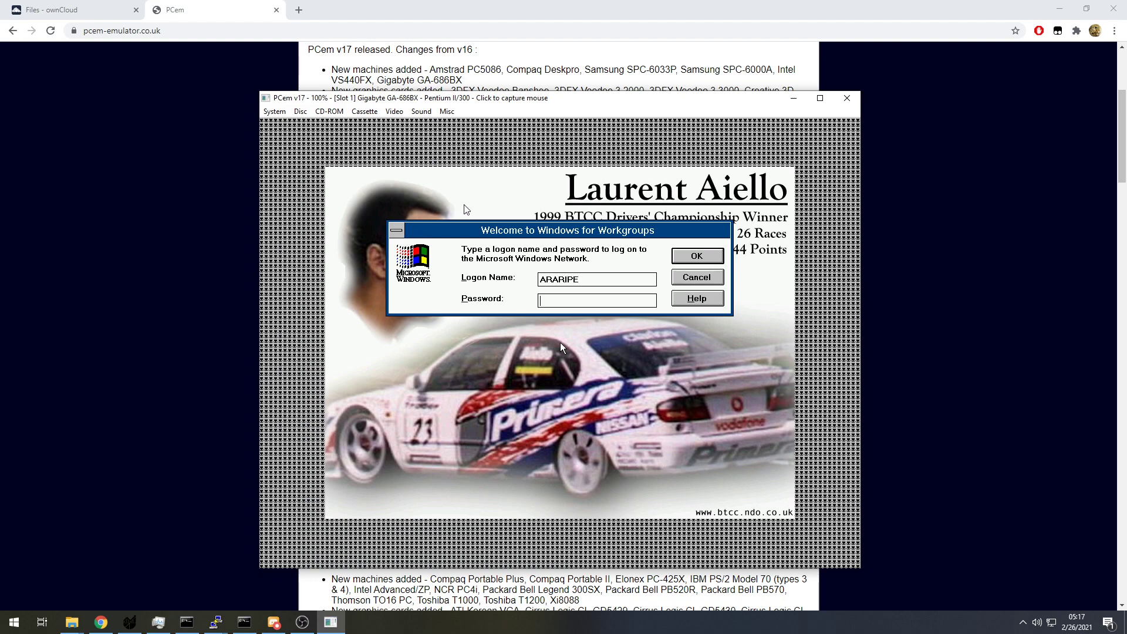
mouse_move(481, 204)
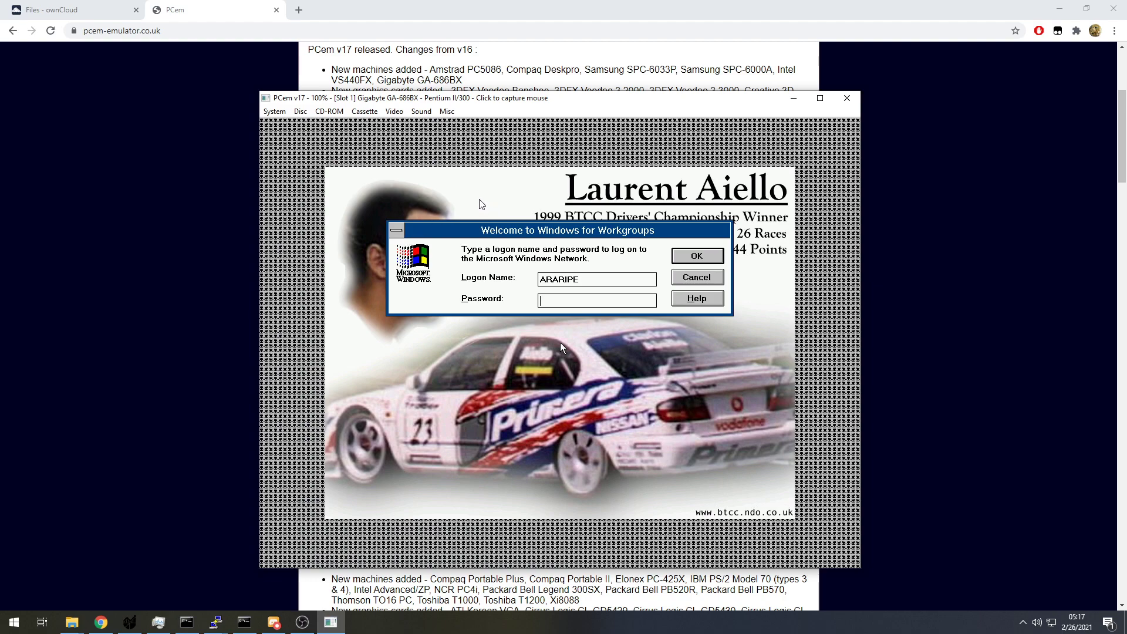
mouse_move(162, 591)
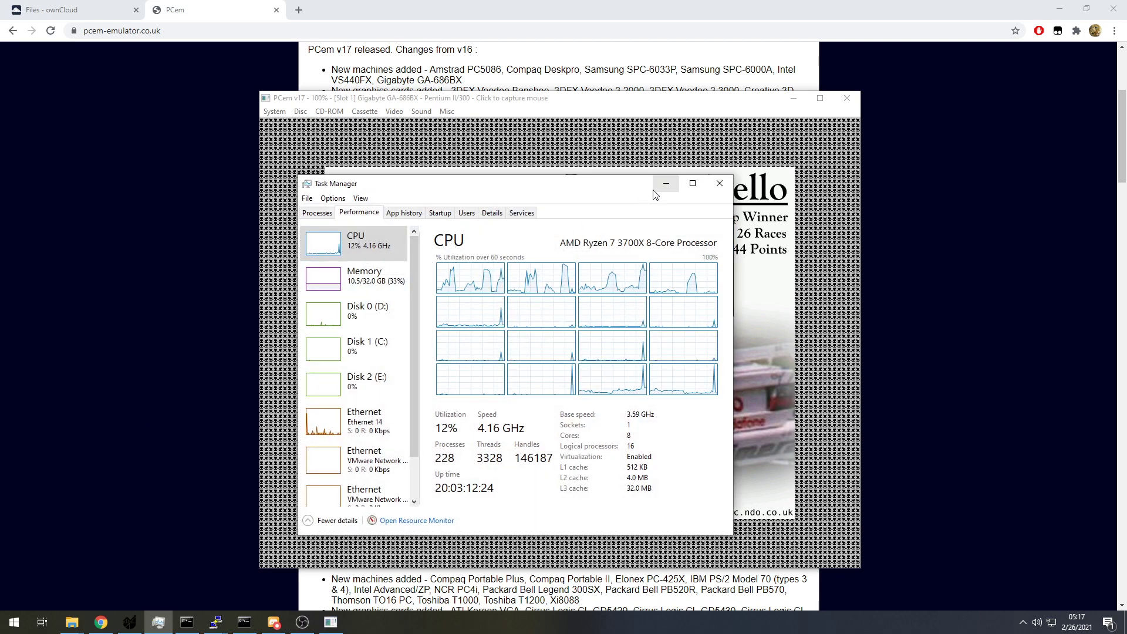
left_click(718, 183)
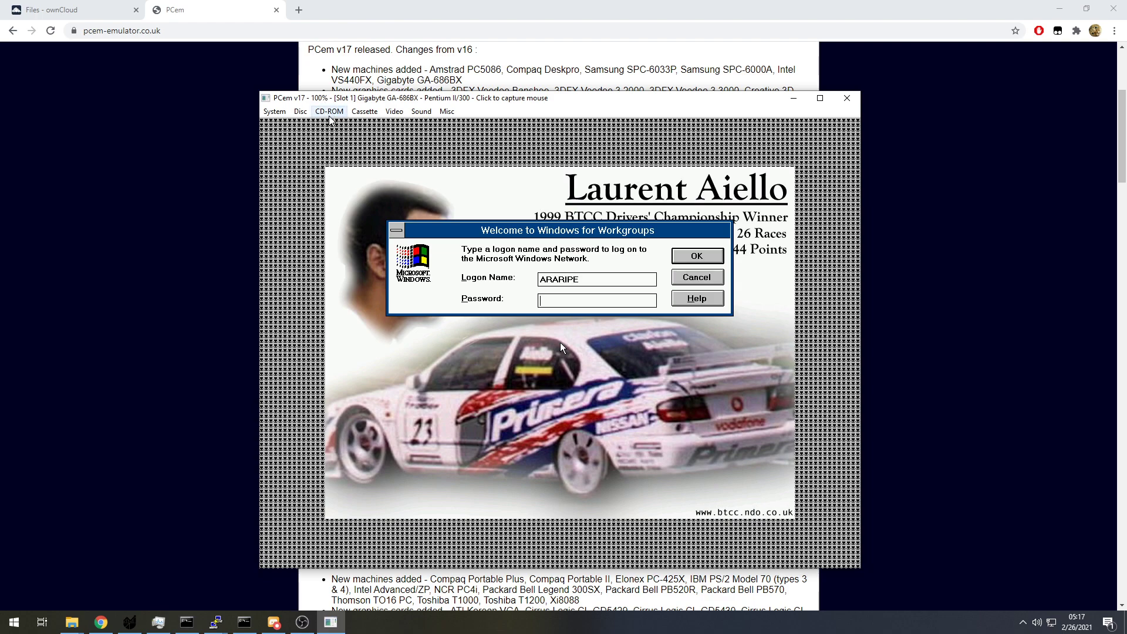
left_click(71, 623)
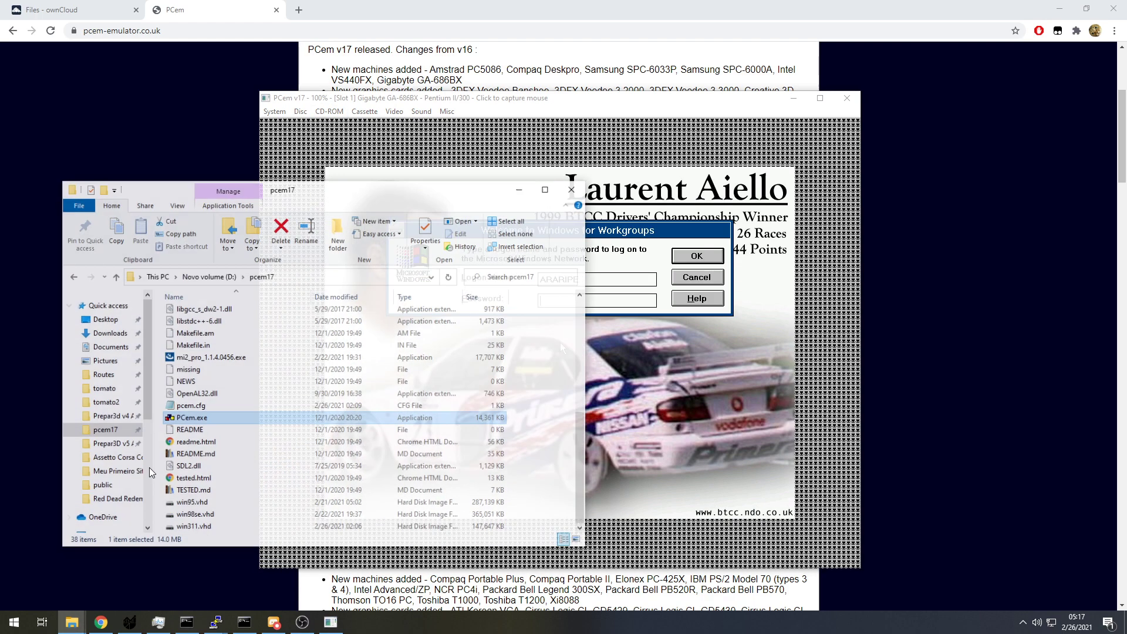
double_click(192, 417)
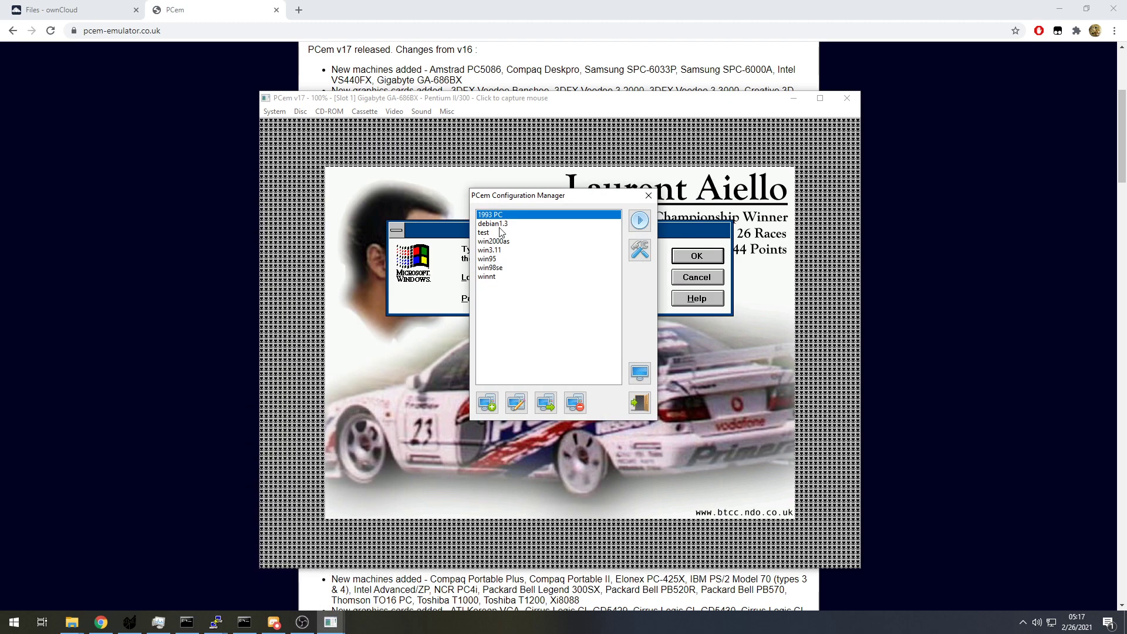
mouse_move(499, 223)
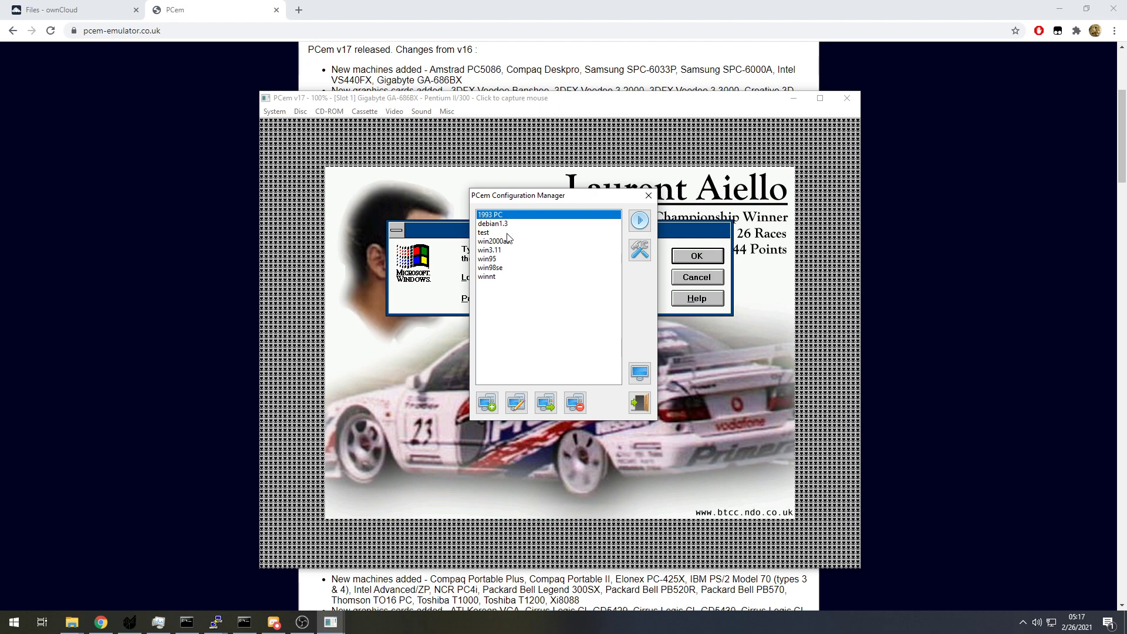
mouse_move(513, 245)
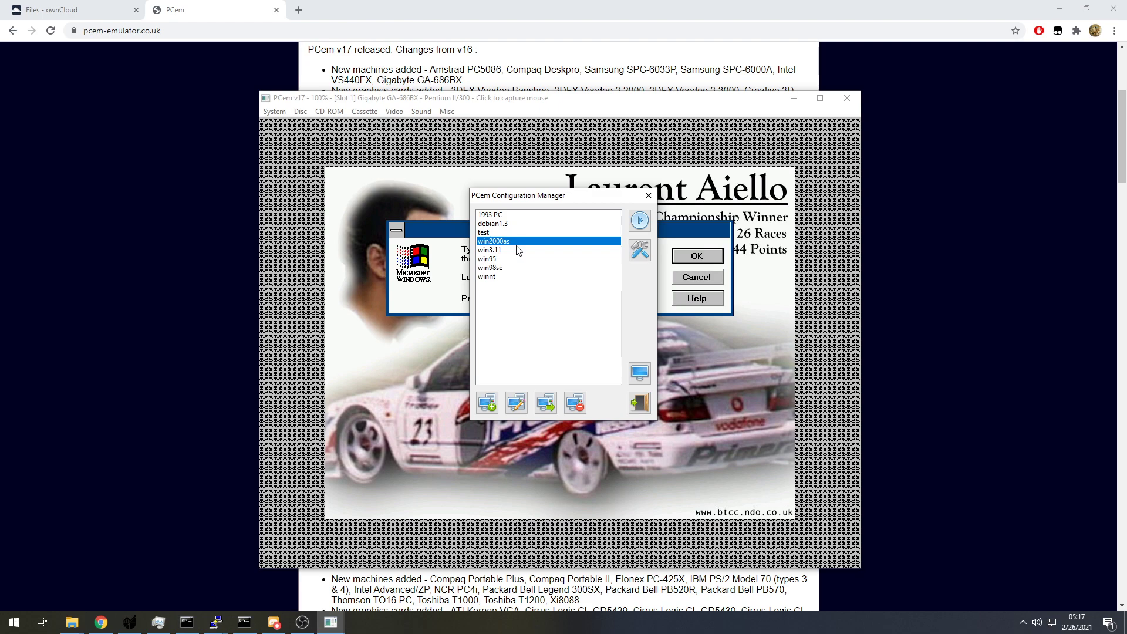
left_click(489, 259)
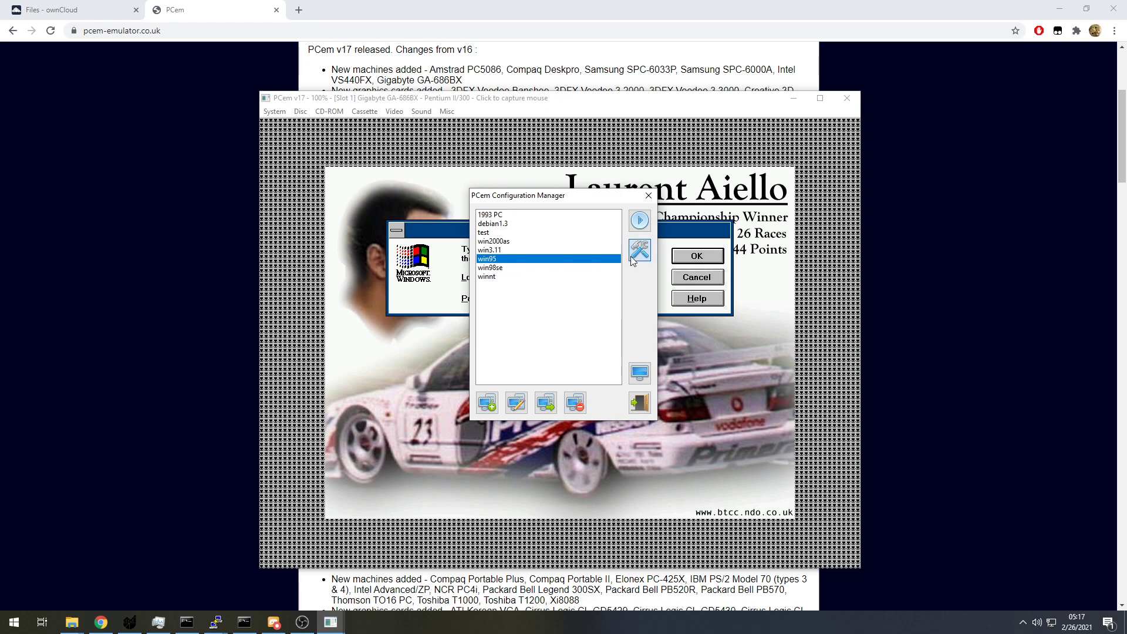
left_click(639, 246)
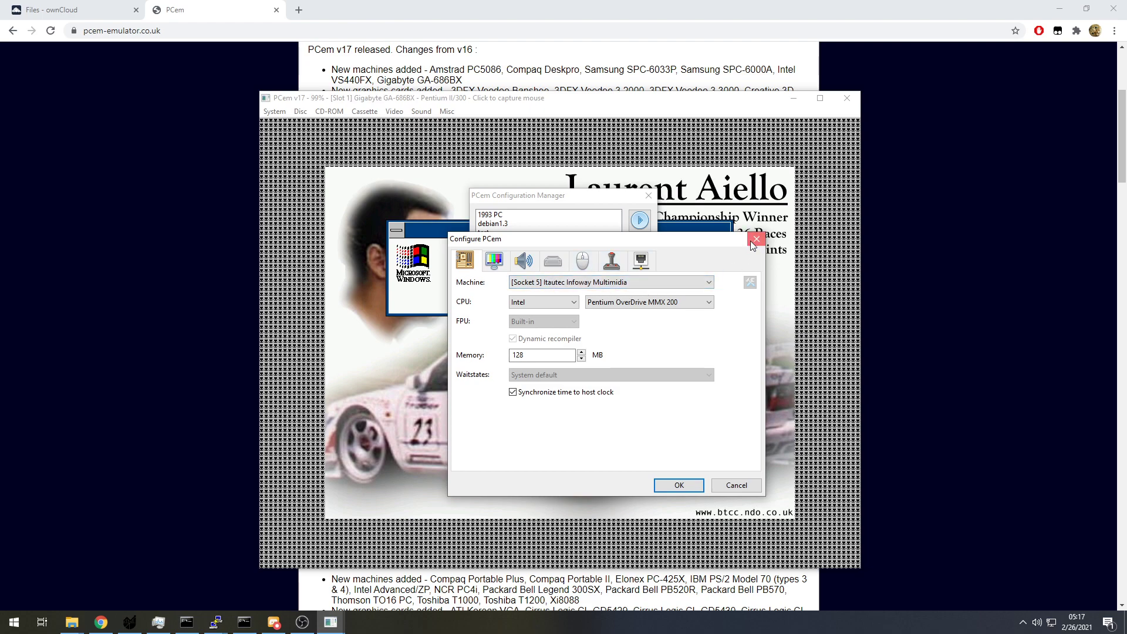
left_click(755, 239)
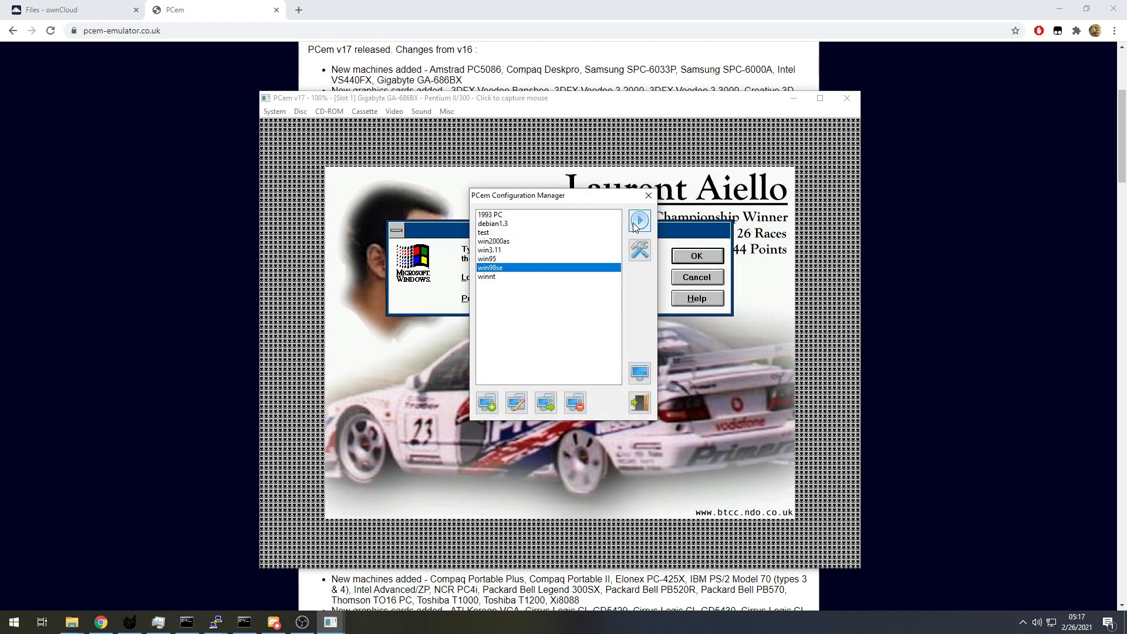
left_click(638, 219)
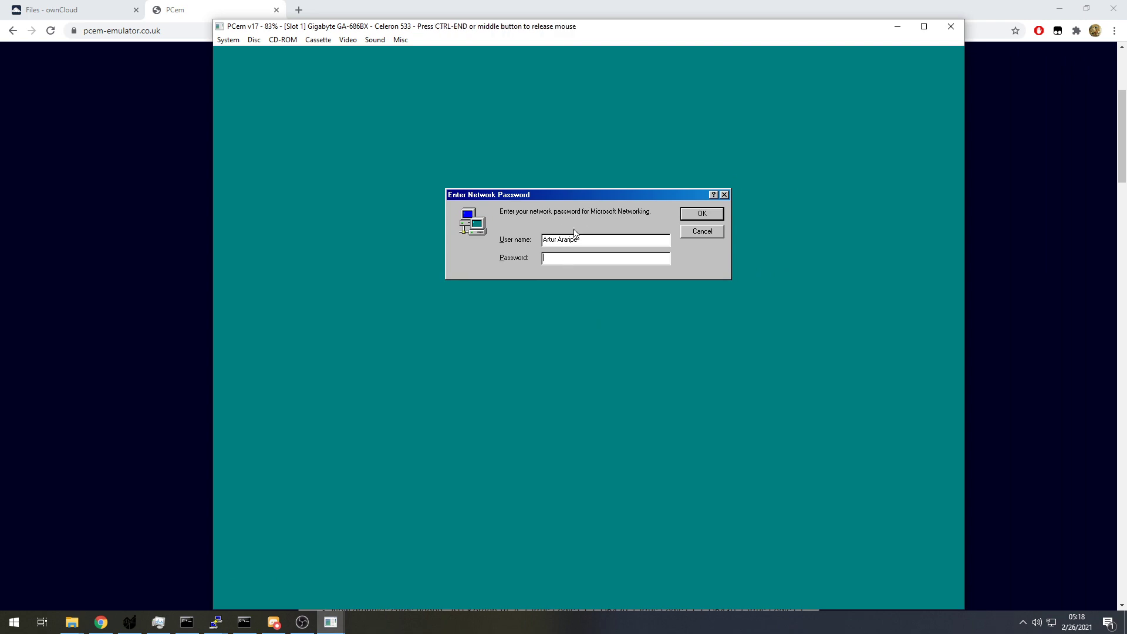
type("password")
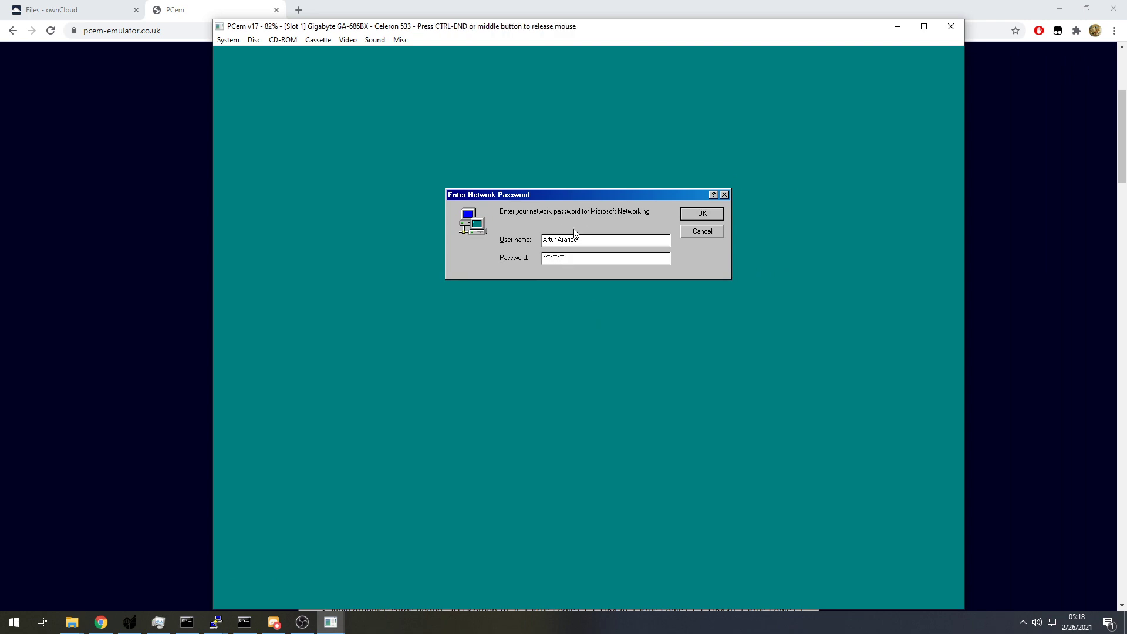
left_click(700, 212)
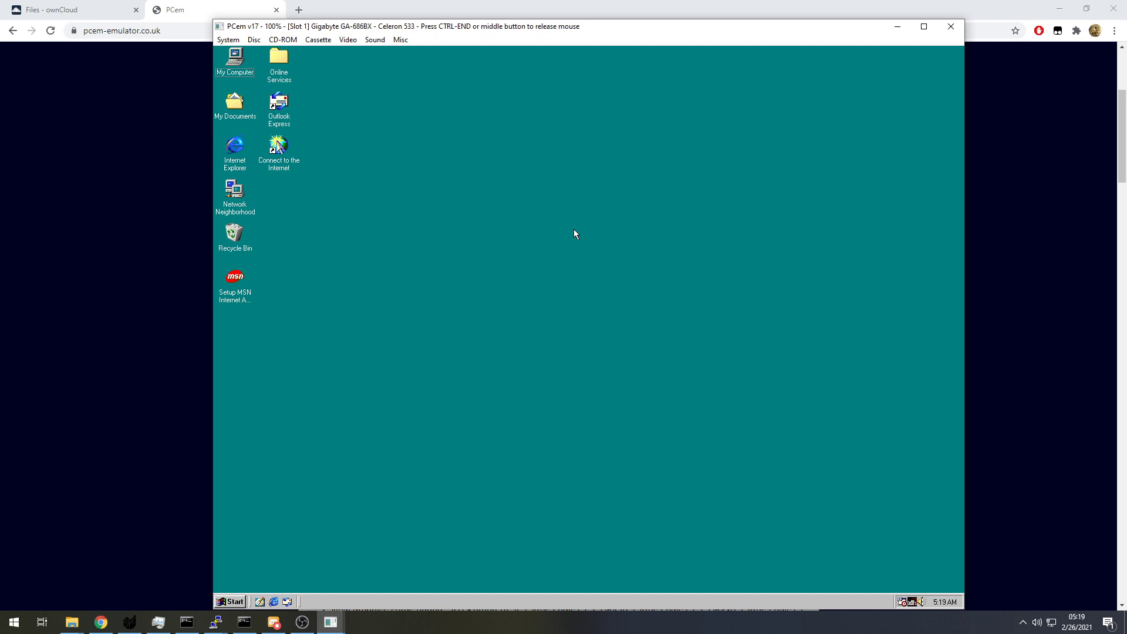
Step: Launch Internet Explorer from the emulated Windows 98 desktop icon
double_click(234, 148)
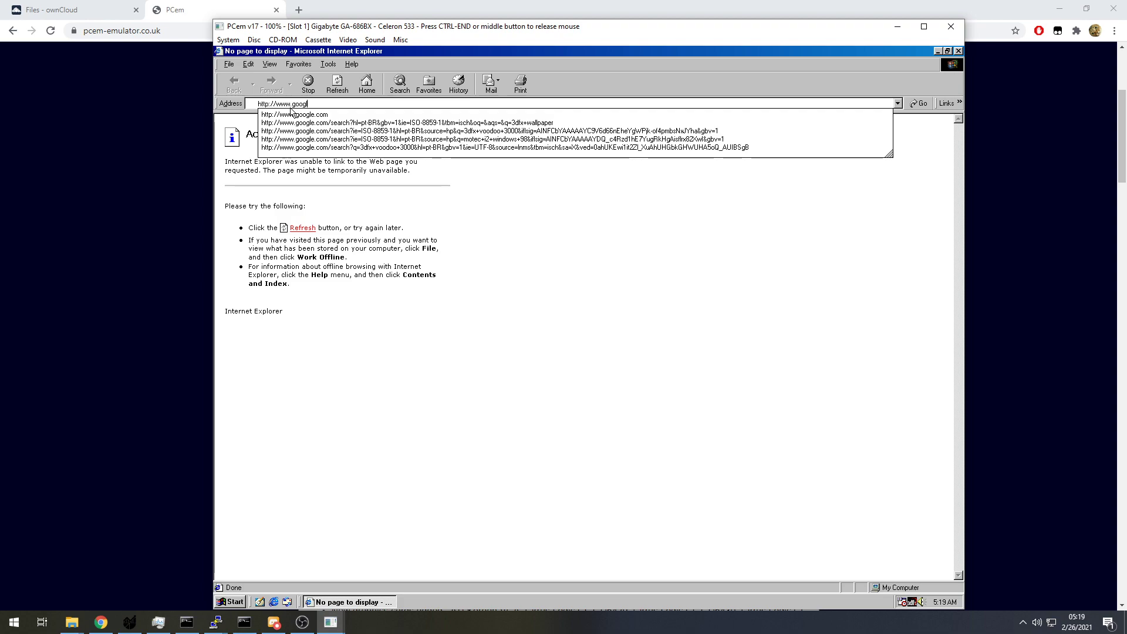
left_click(295, 114)
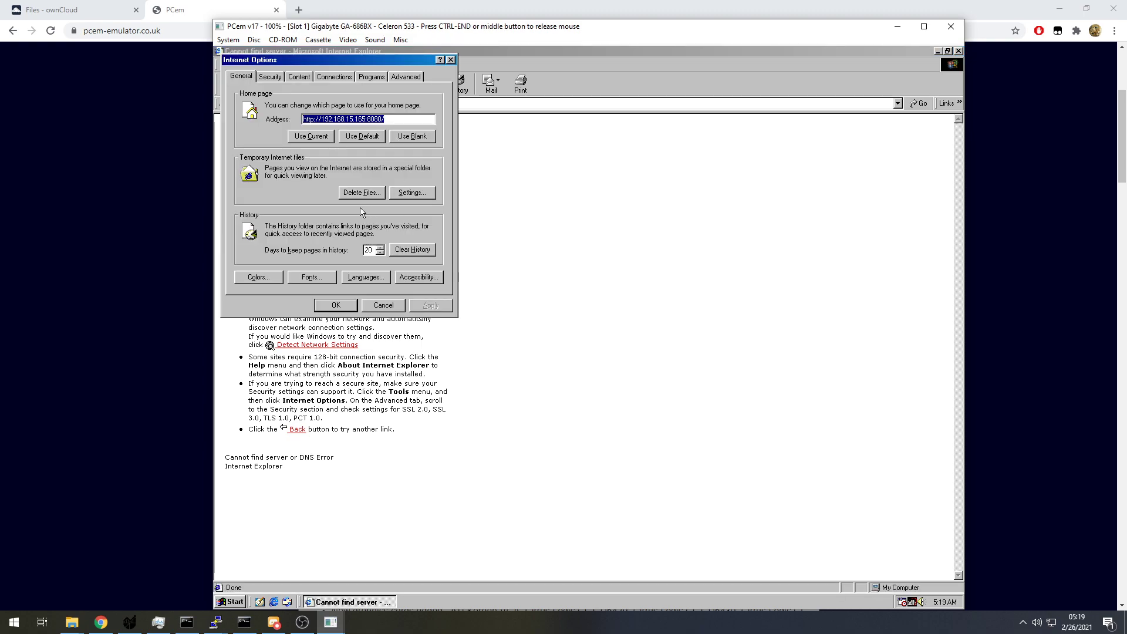
Step: Review Internet Explorer's Connections tab and LAN Settings, then close Internet Options
left_click(333, 77)
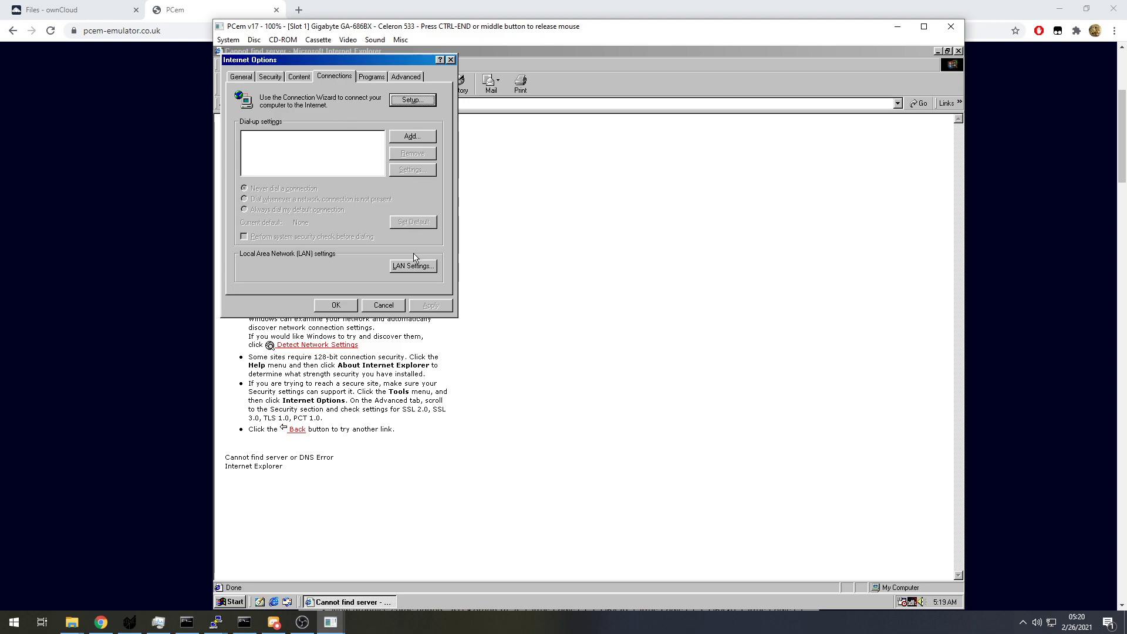
left_click(413, 266)
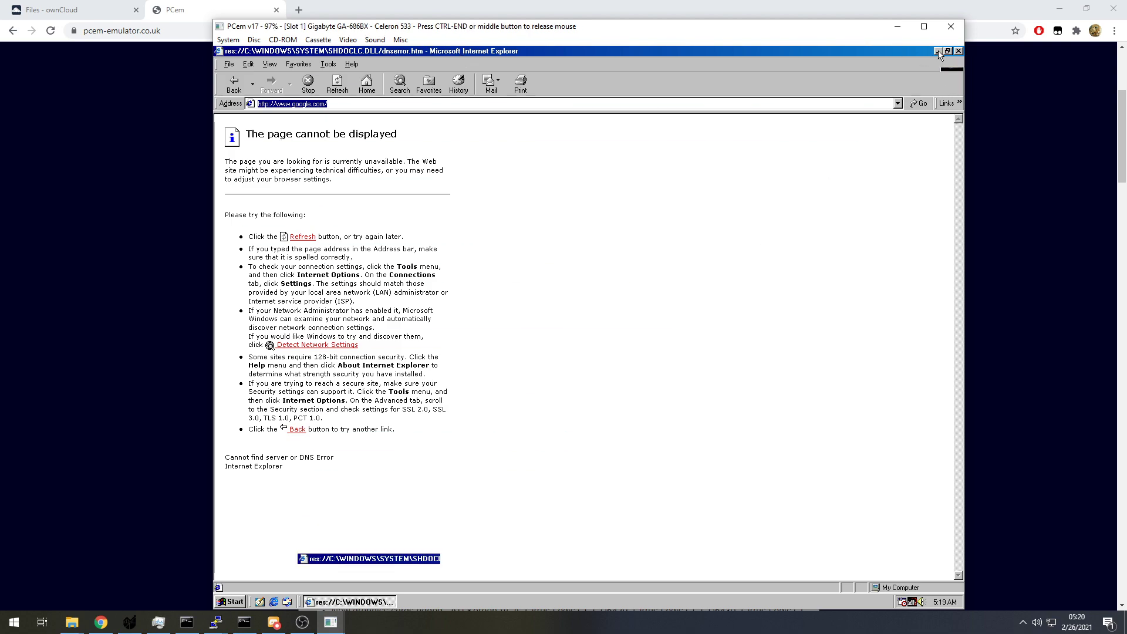
left_click(958, 50)
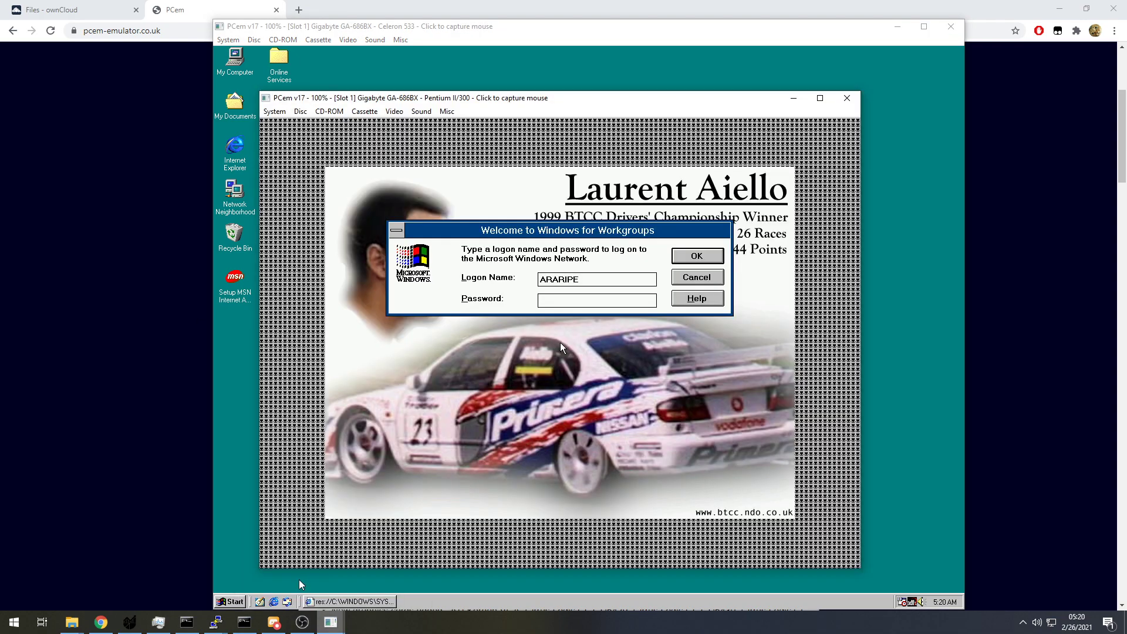
mouse_move(478, 376)
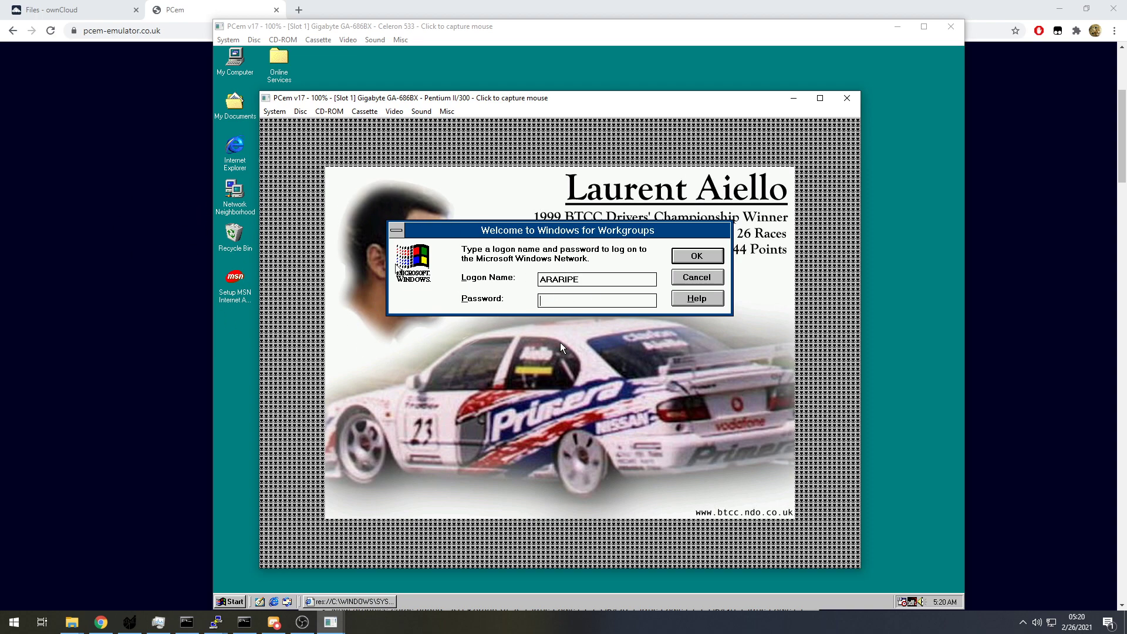
mouse_move(400, 295)
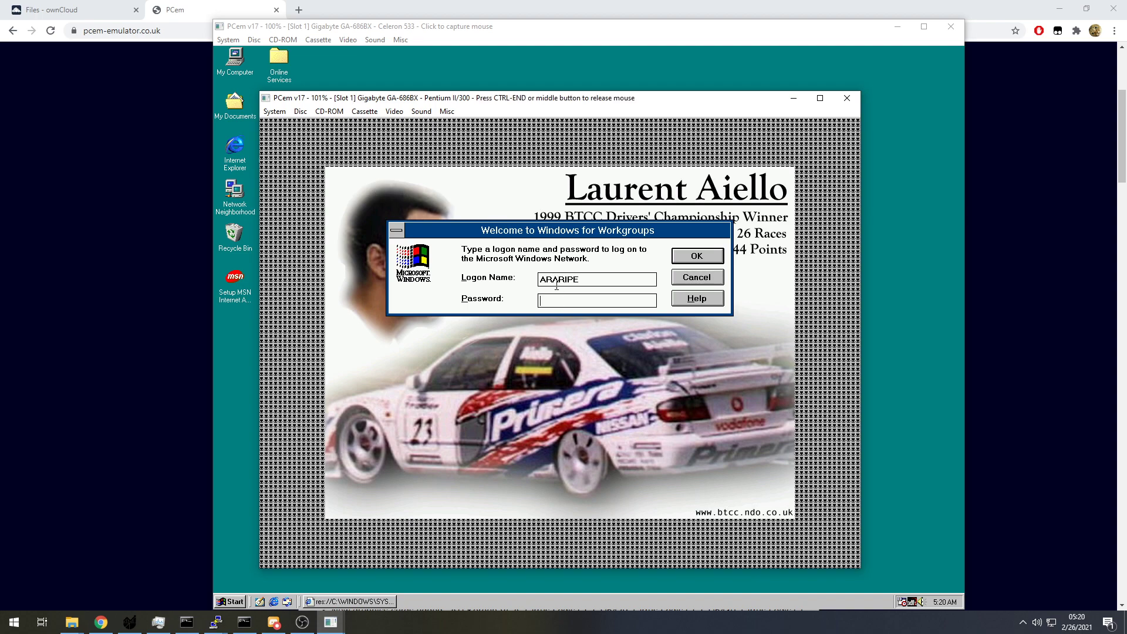
Step: Confirm the Windows for Workgroups logon with a blank password
left_click(695, 255)
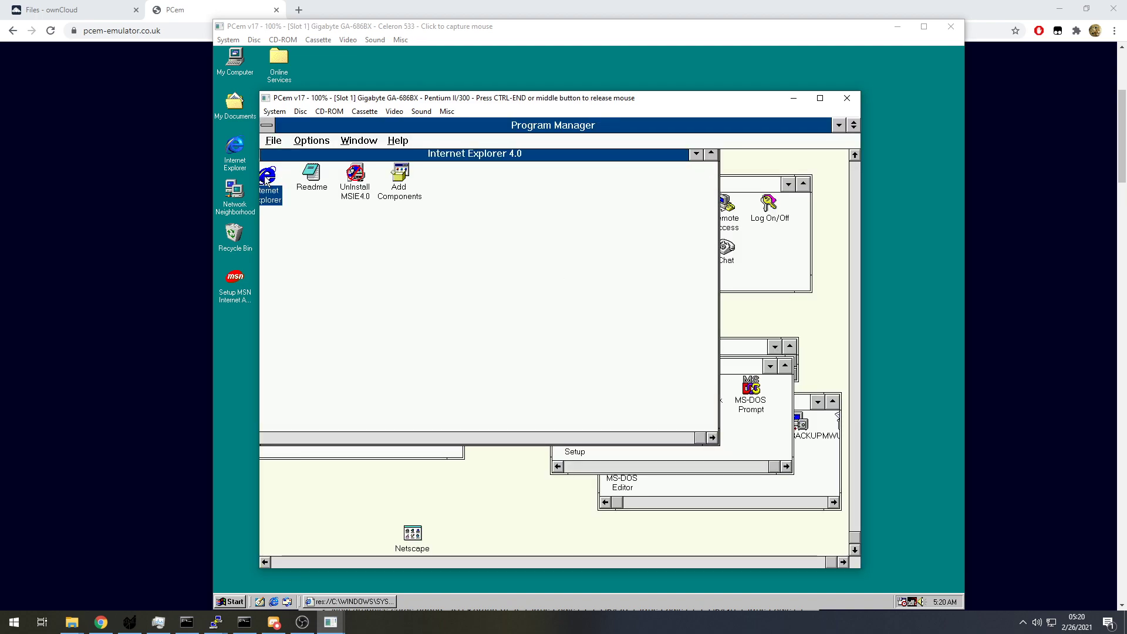
Step: Launch Internet Explorer 4.0 and refresh its empty page from the View menu
double_click(268, 178)
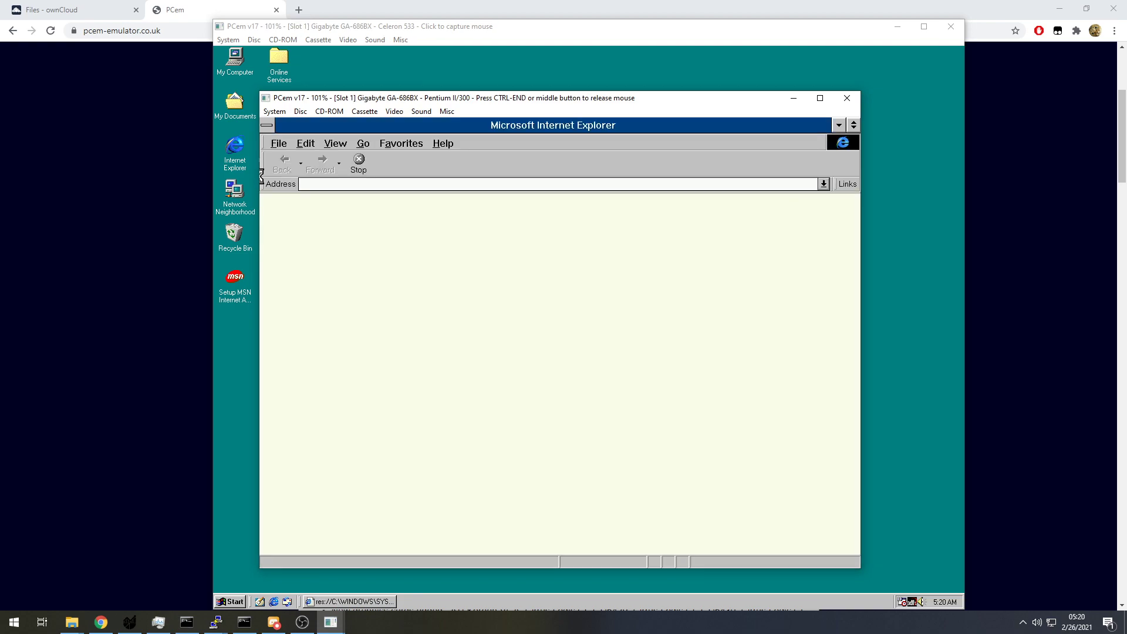
left_click(335, 143)
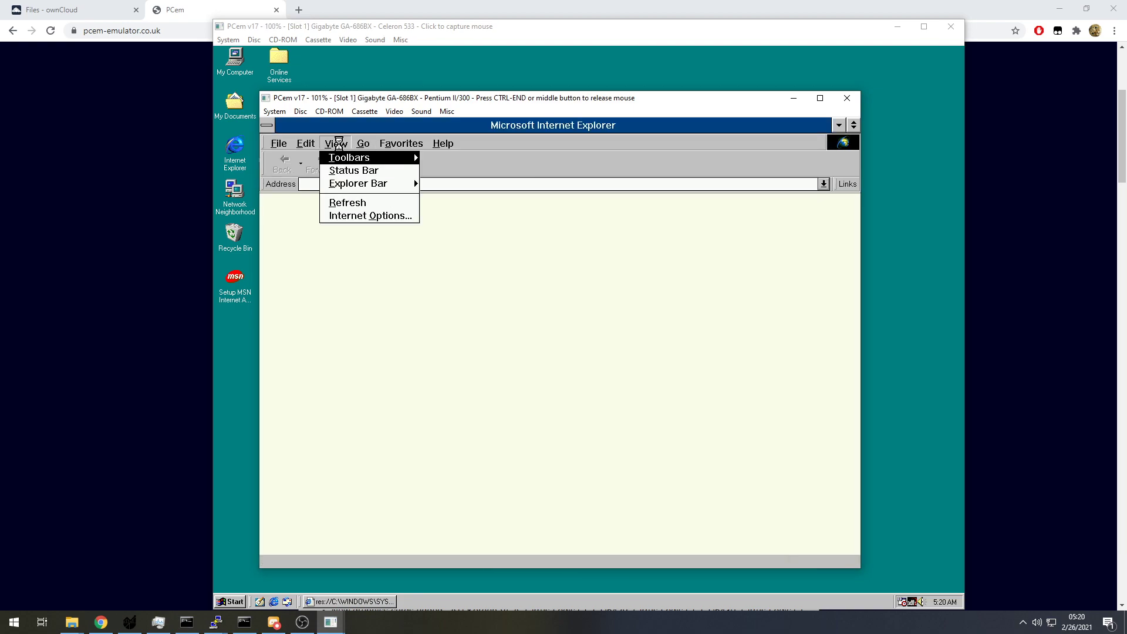
mouse_move(350, 209)
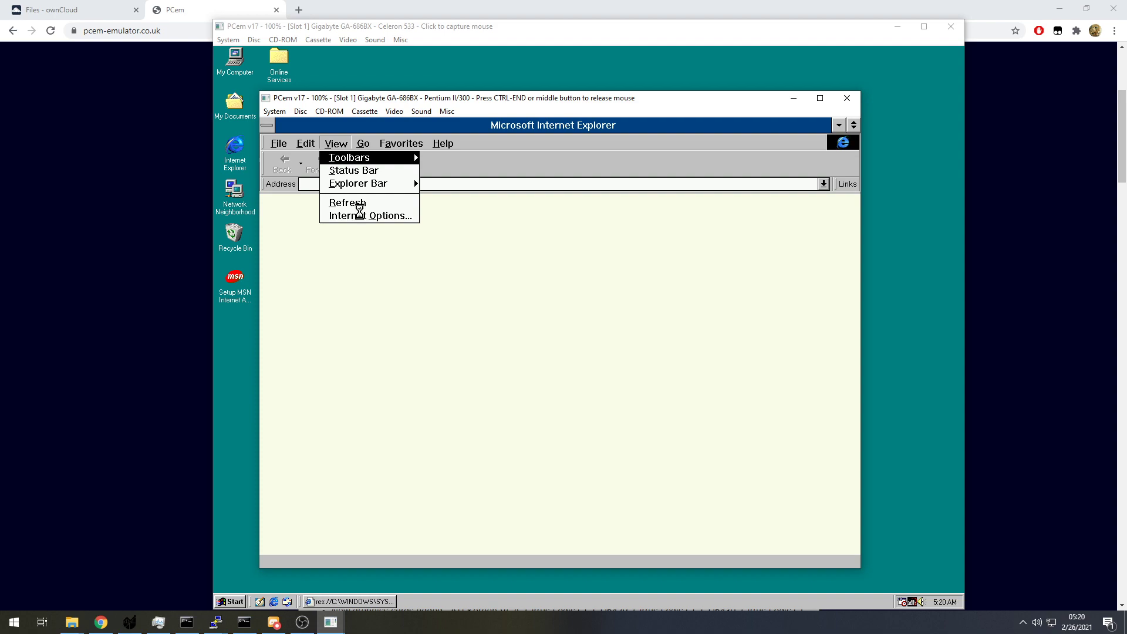
left_click(401, 143)
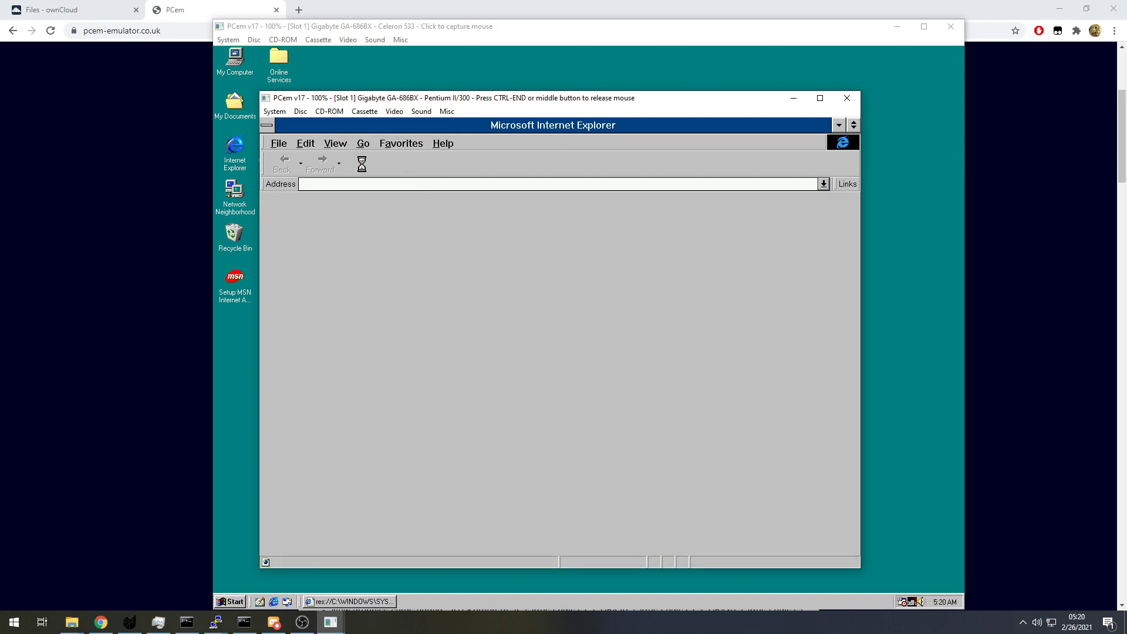
Step: Check the Connection tab in View > Internet Options and close the dialog
left_click(335, 142)
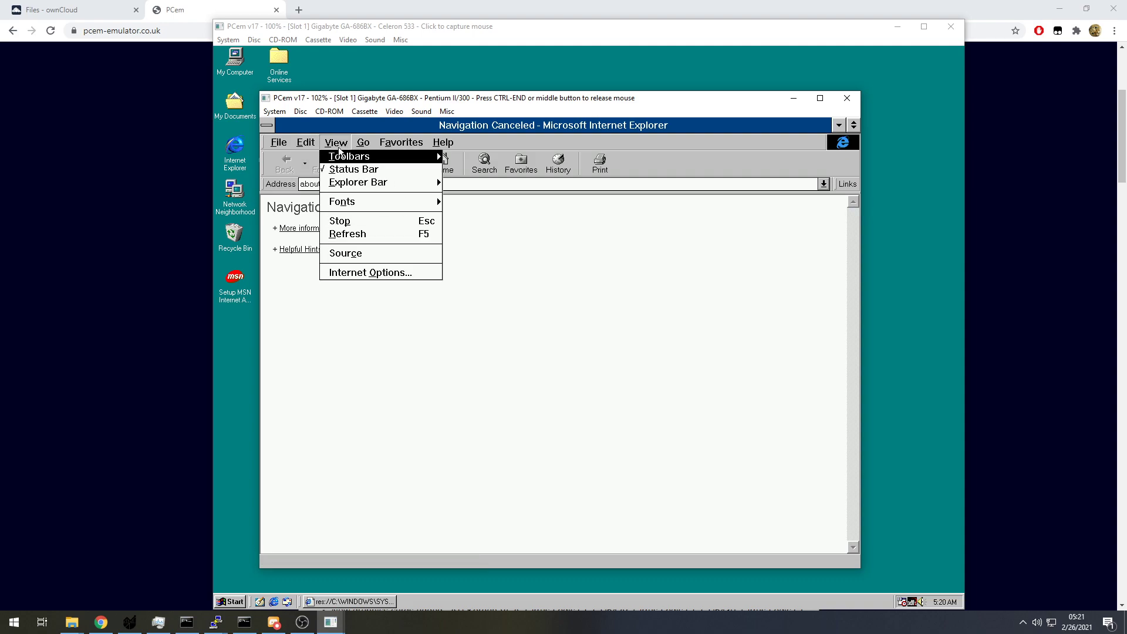
left_click(369, 272)
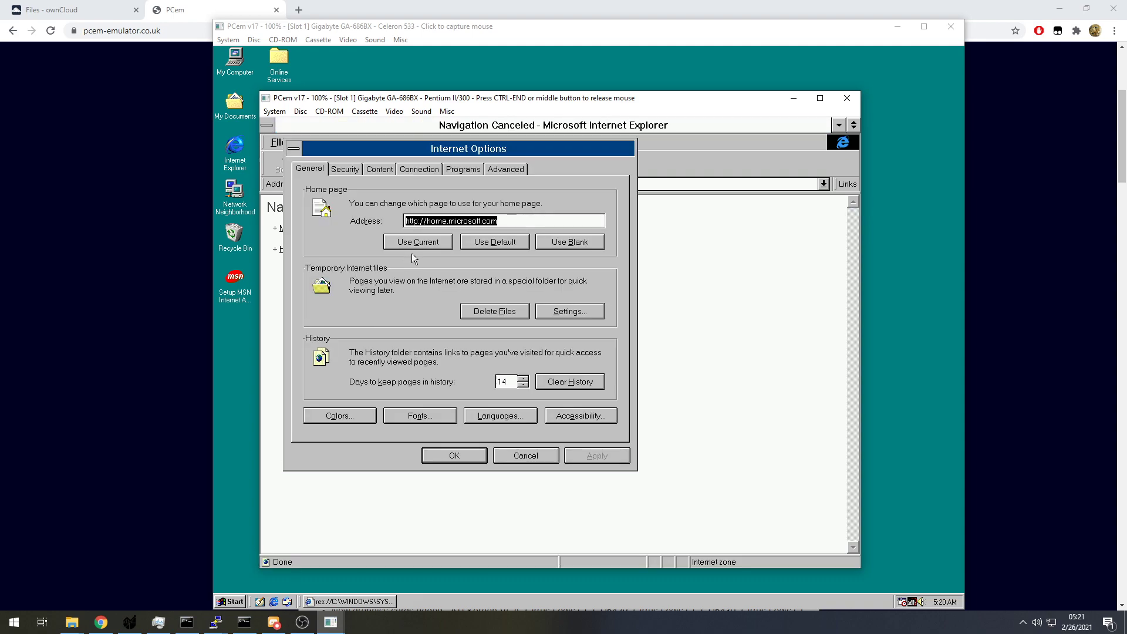
left_click(418, 169)
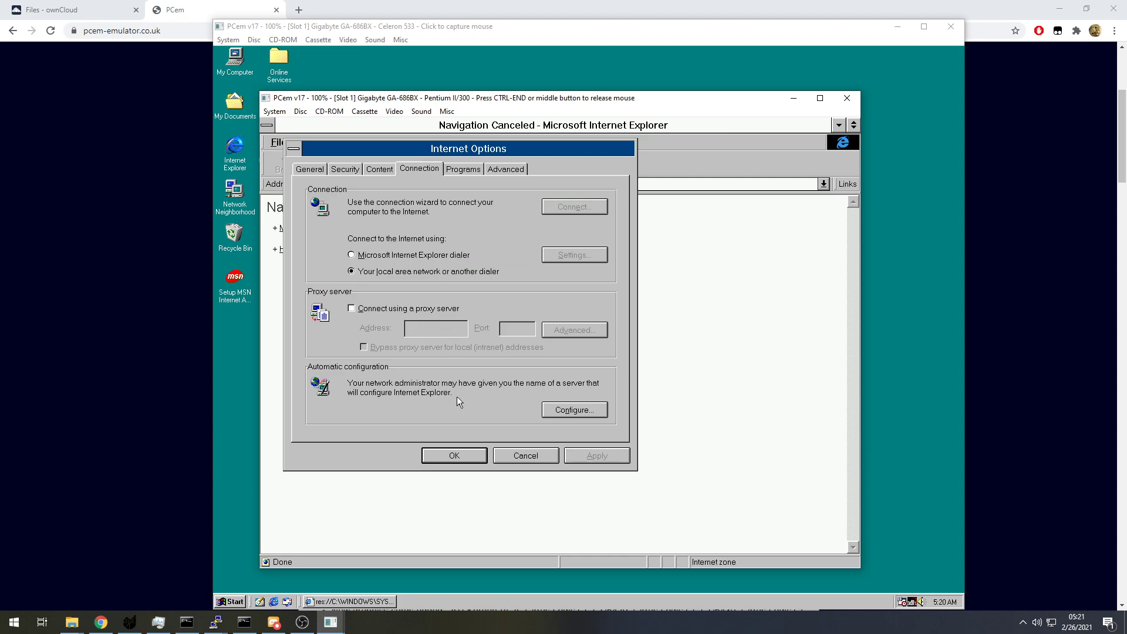
left_click(454, 455)
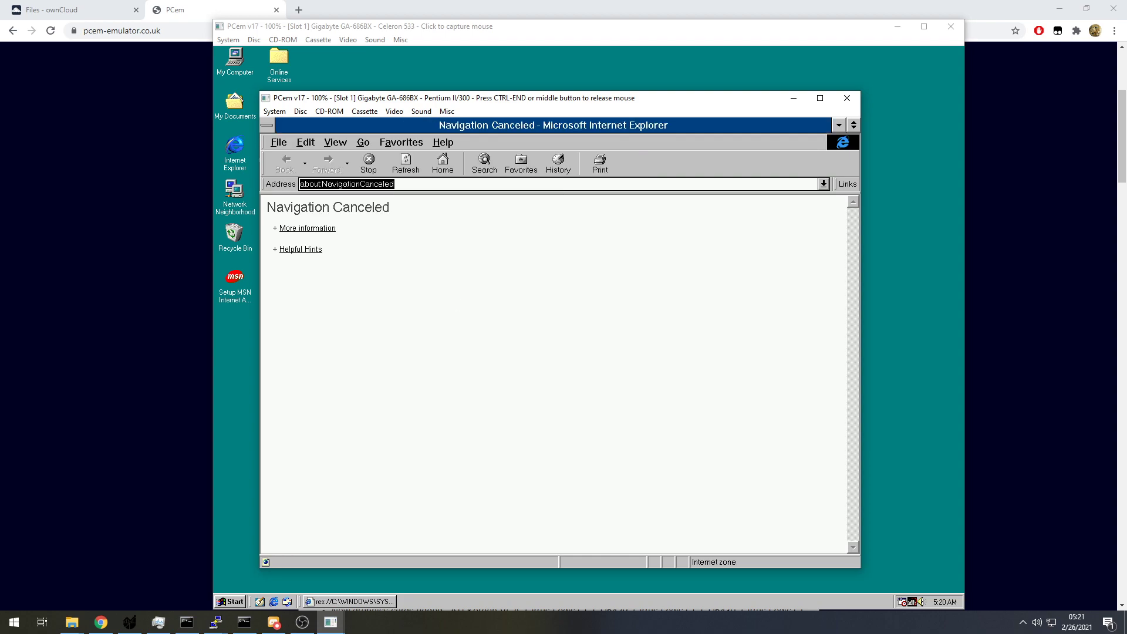
type("http://www.google.com")
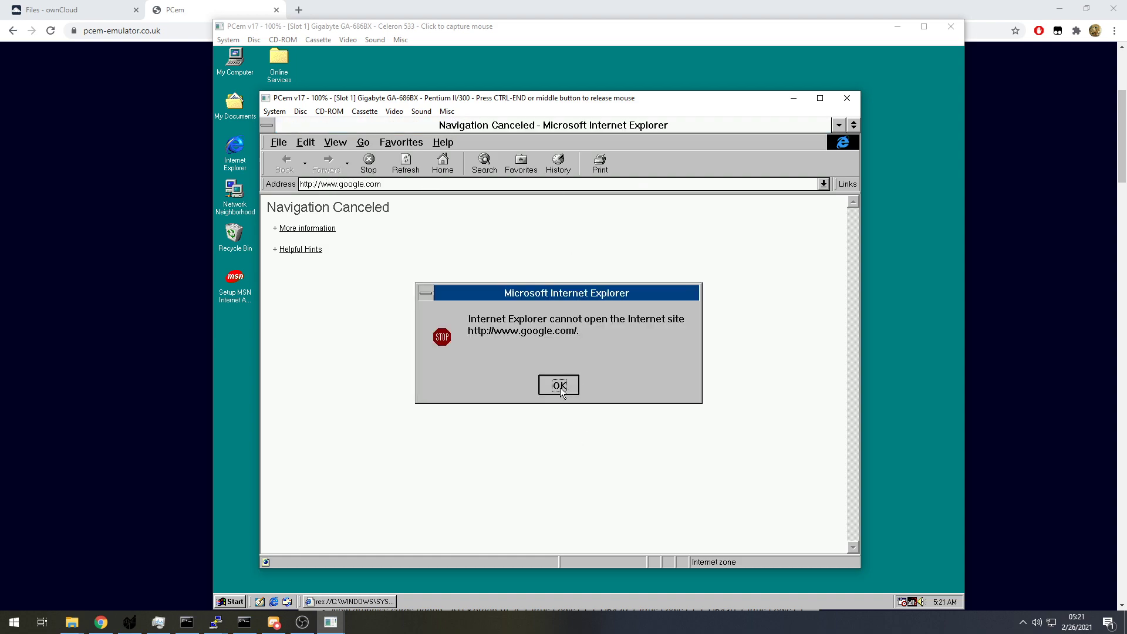
left_click(558, 385)
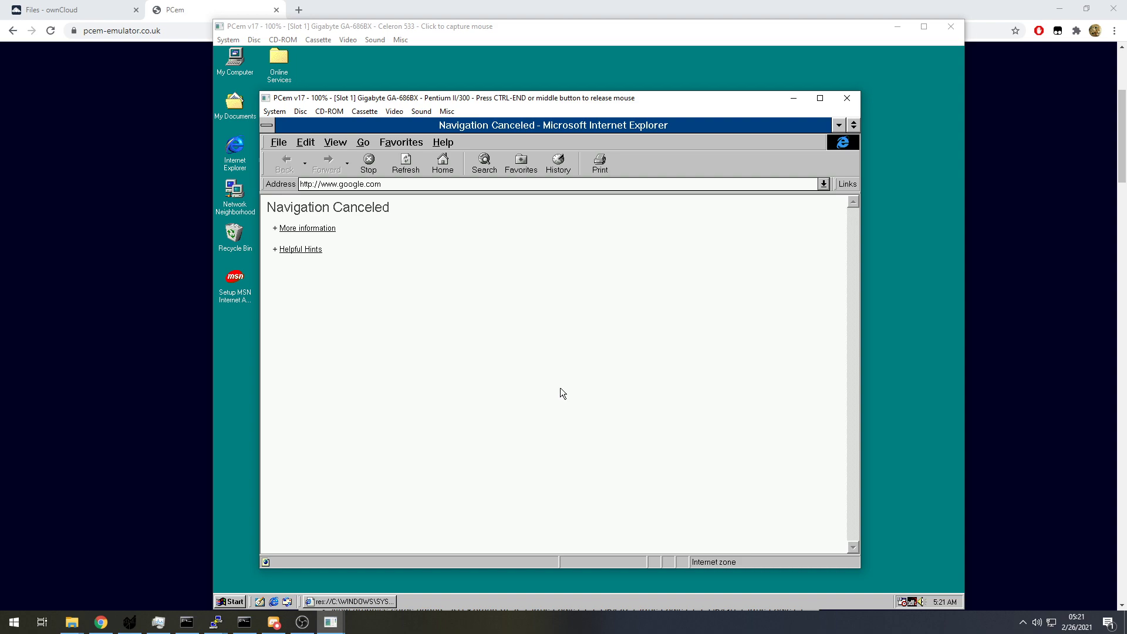
mouse_move(659, 290)
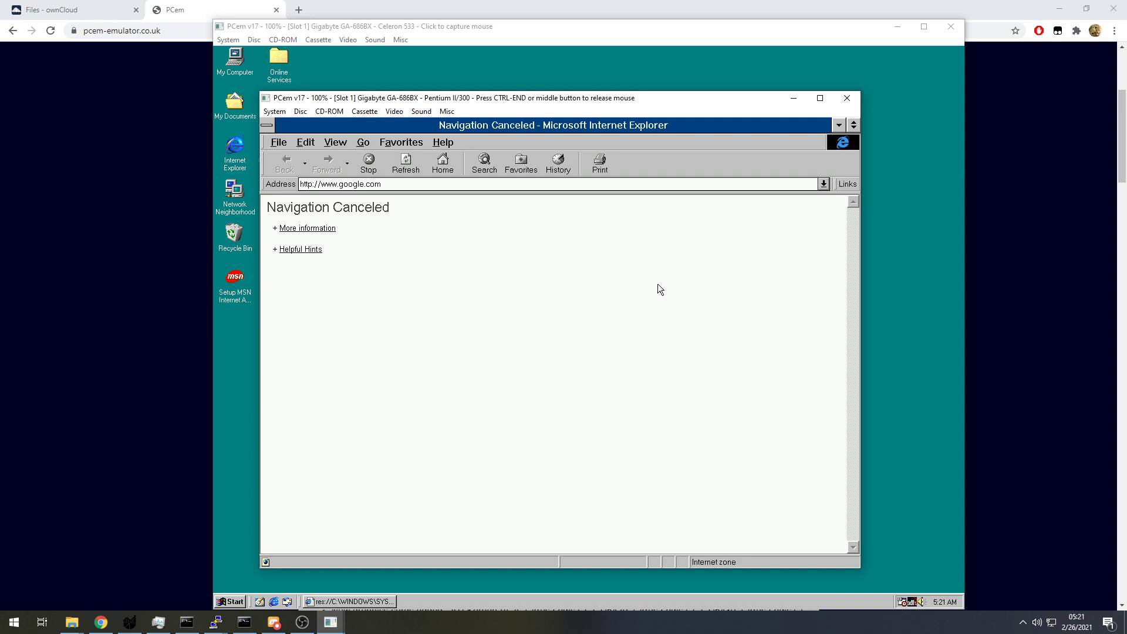
left_click(274, 111)
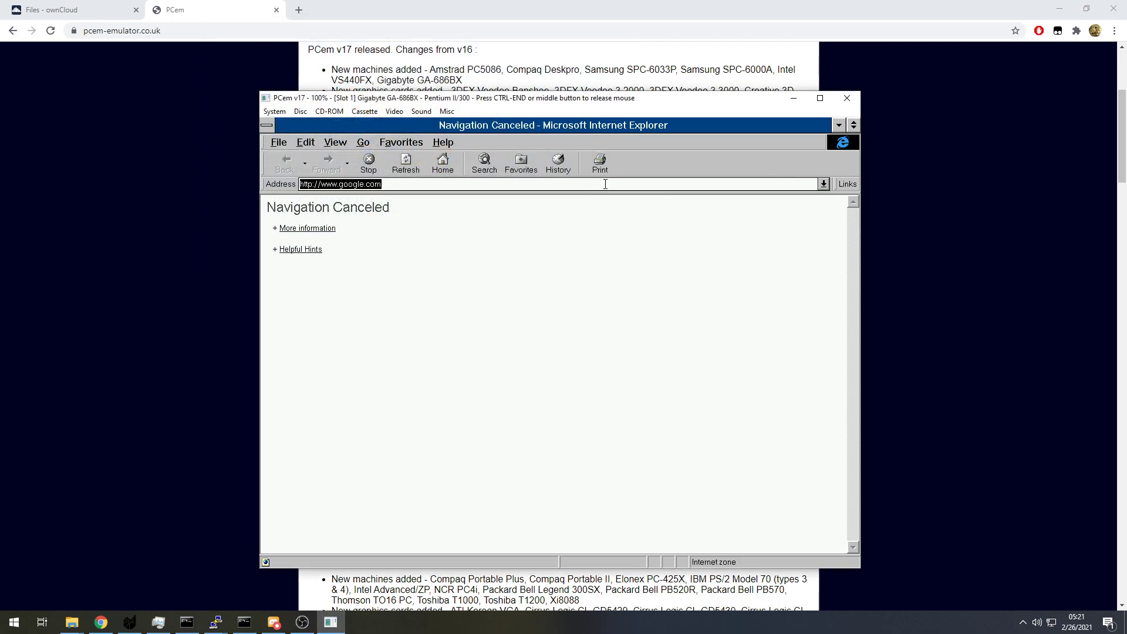
Step: Close Internet Explorer, returning to Program Manager
key("Return")
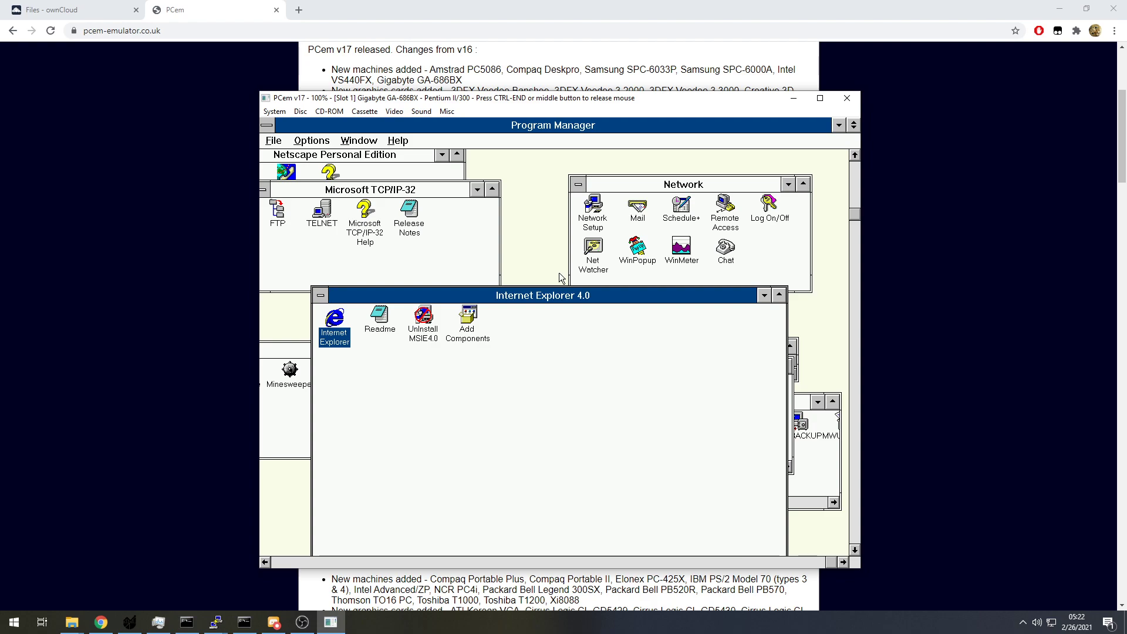
mouse_move(791, 122)
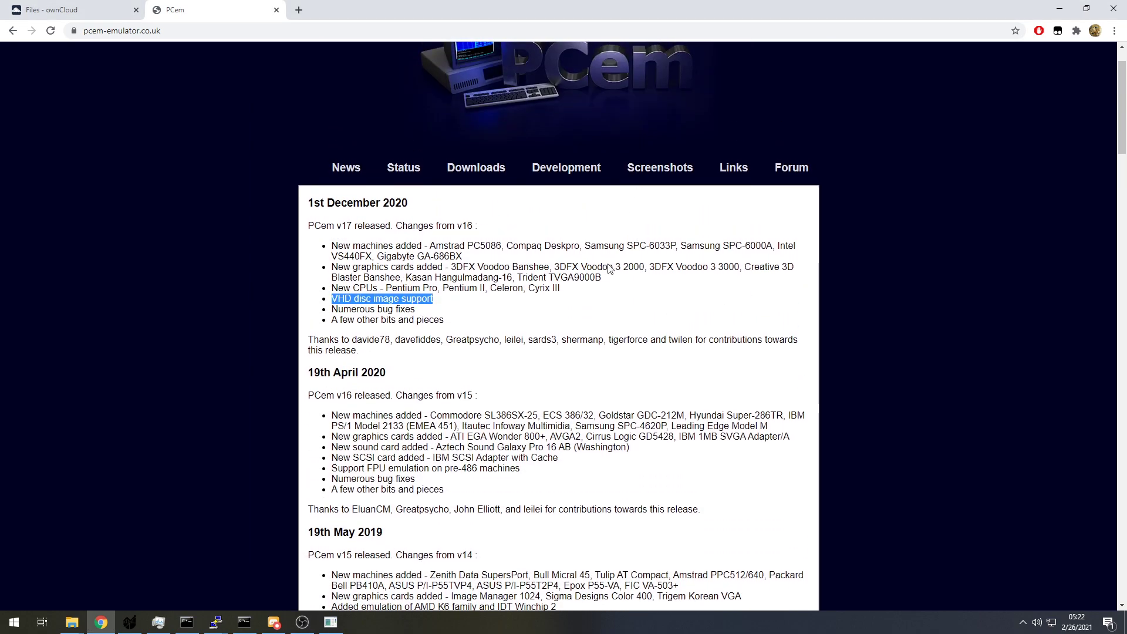
scroll("up", 3)
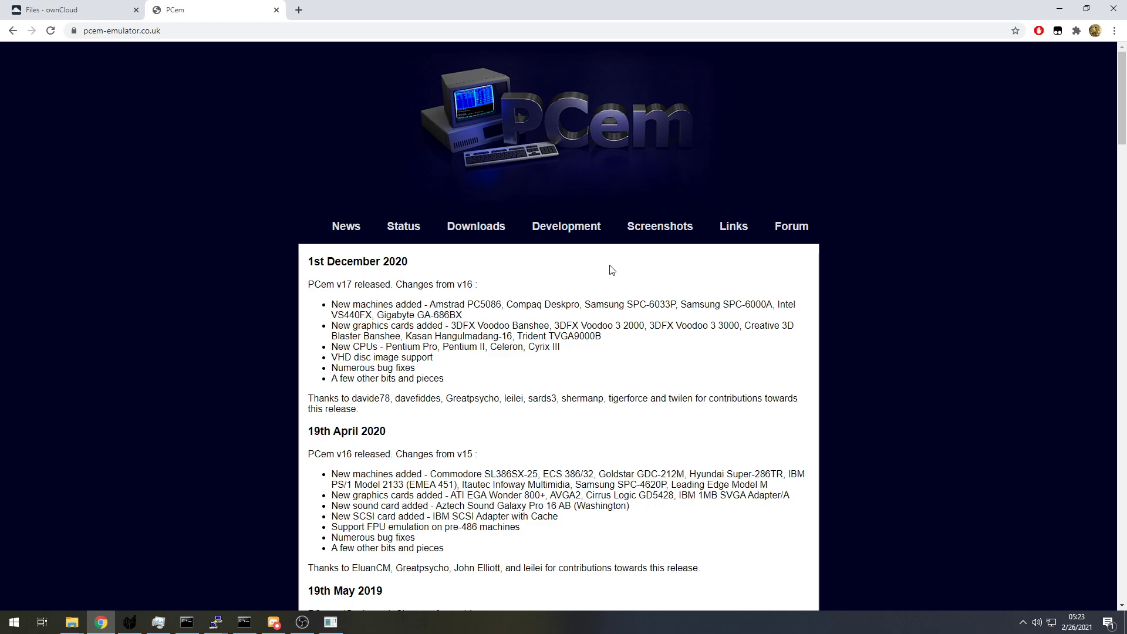
mouse_move(501, 358)
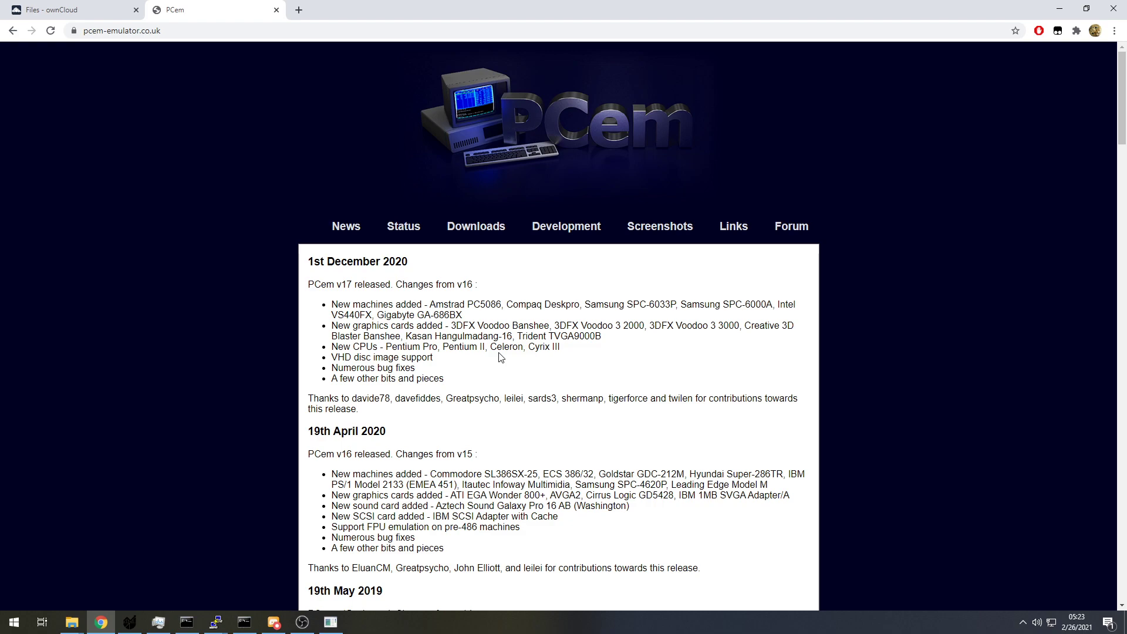
mouse_move(349, 428)
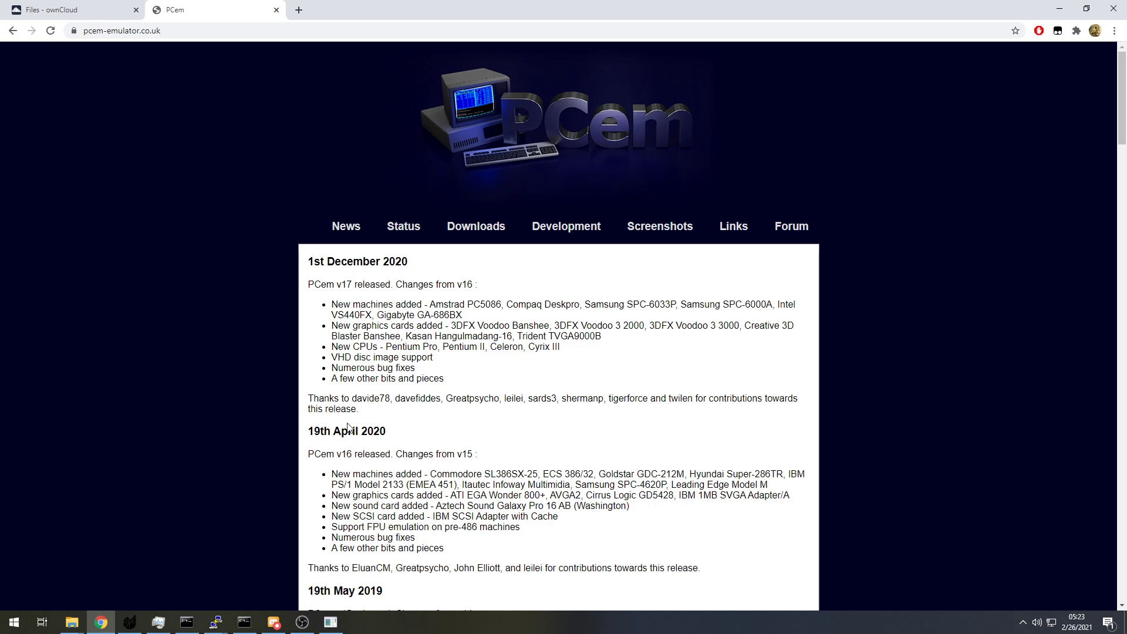